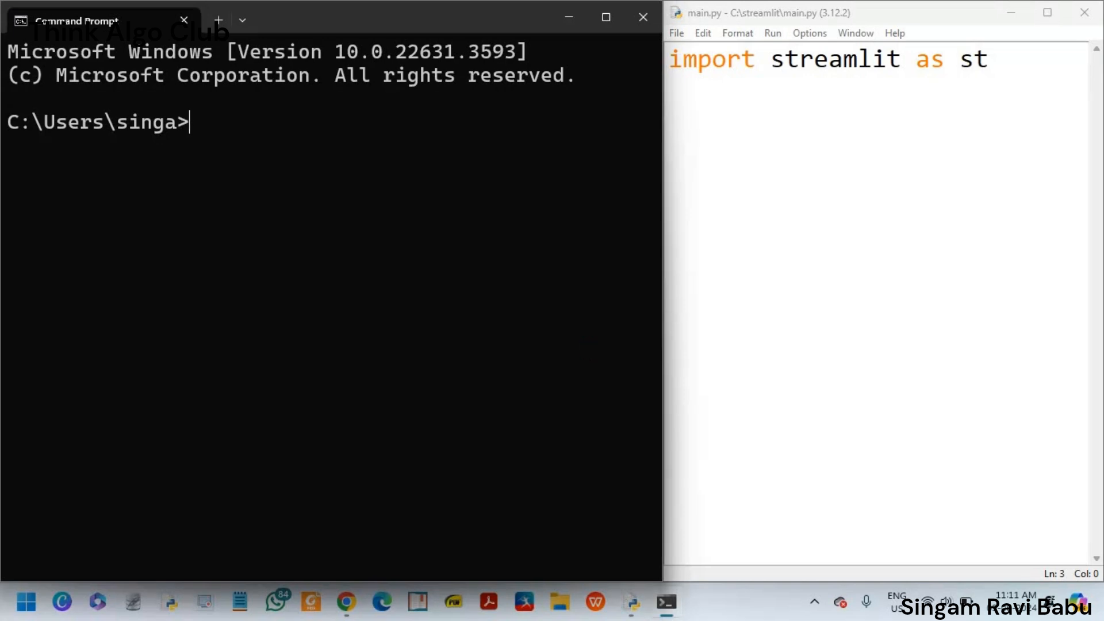
# Step: Change the Command Prompt directory to C:\streamlit
pyautogui.write('cd C:')
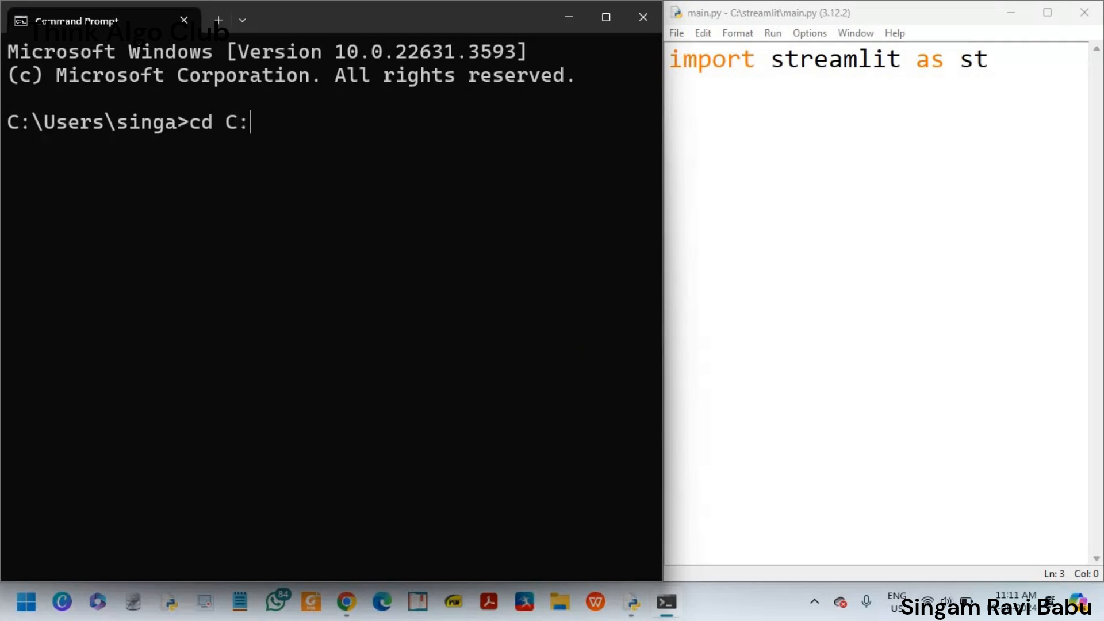
pyautogui.write('\\')
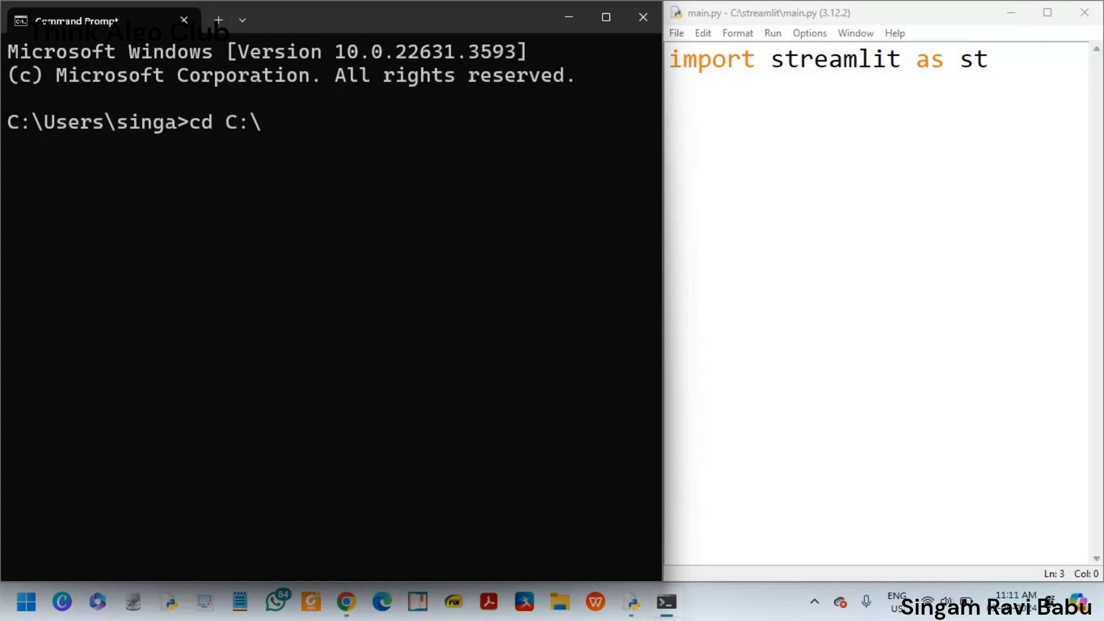
pyautogui.write('streamlit')
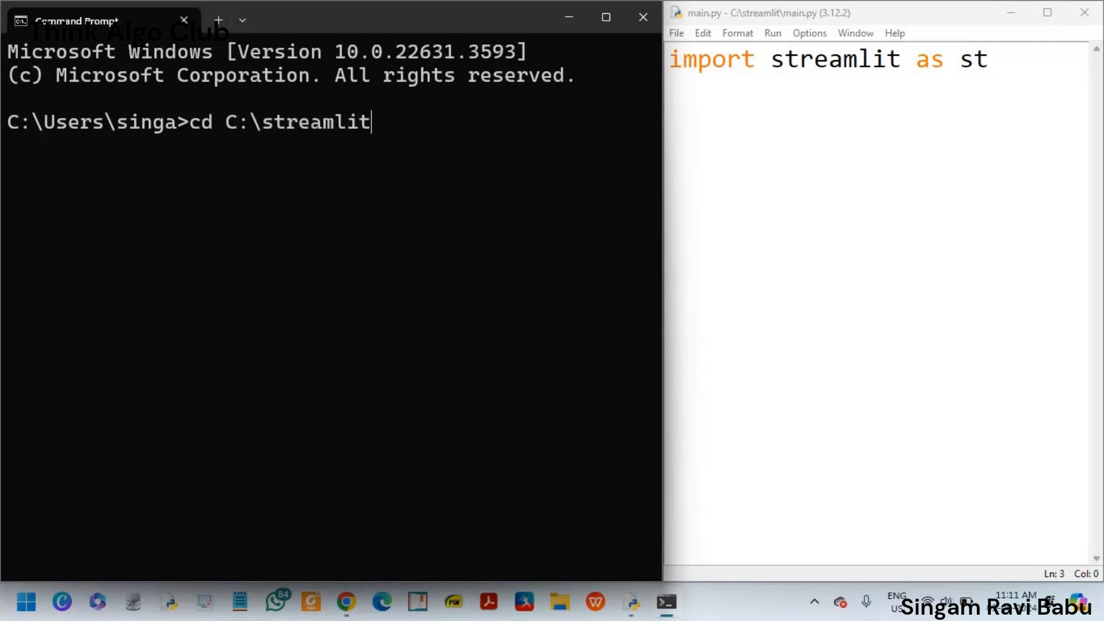
pyautogui.press('Return')
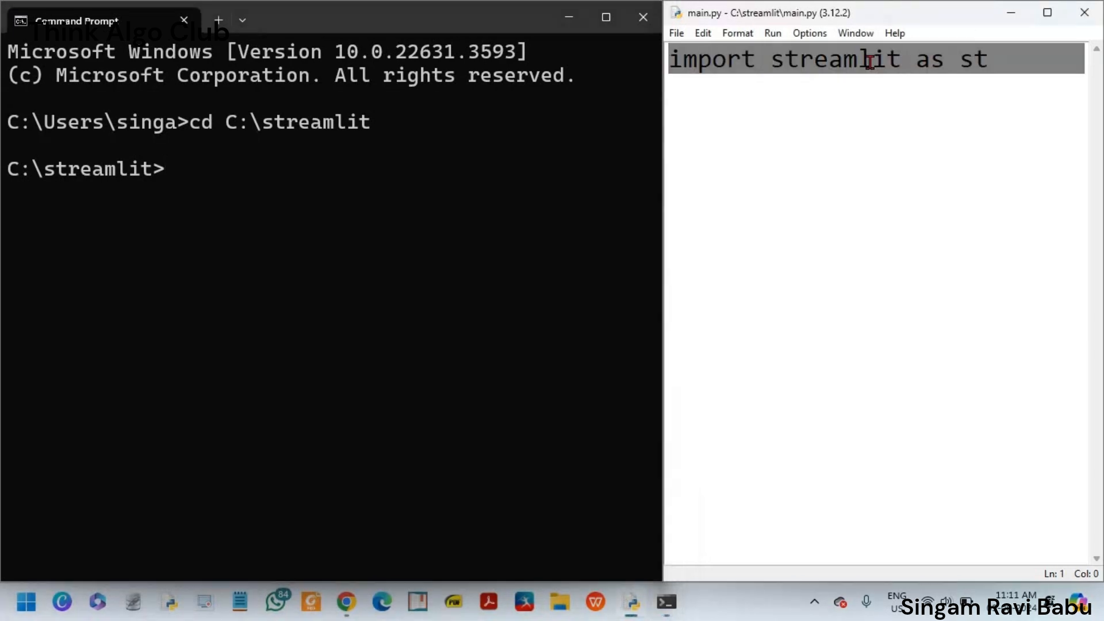
pyautogui.moveTo(735, 167)
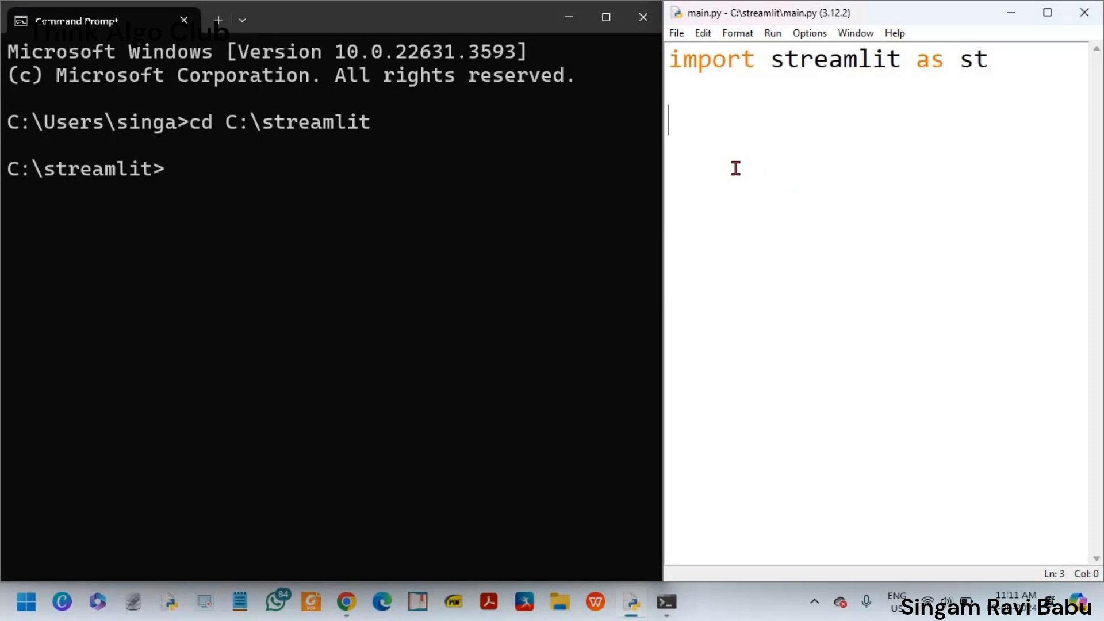
# Step: Run 'streamlit run main.py' to launch the app in the browser
pyautogui.click(422, 186)
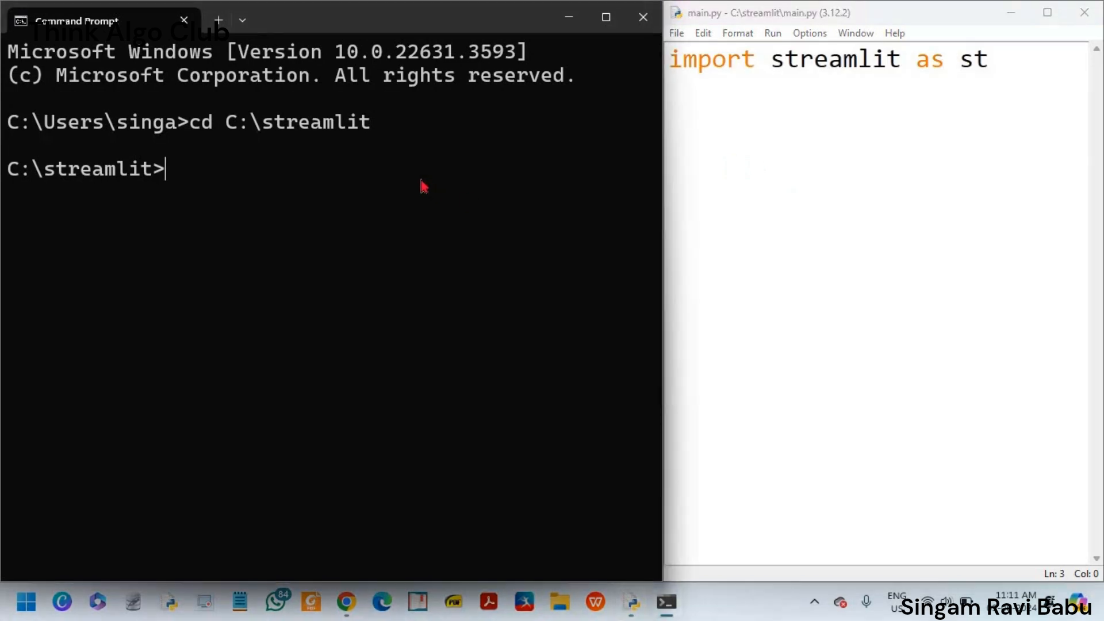
pyautogui.write('streamlit')
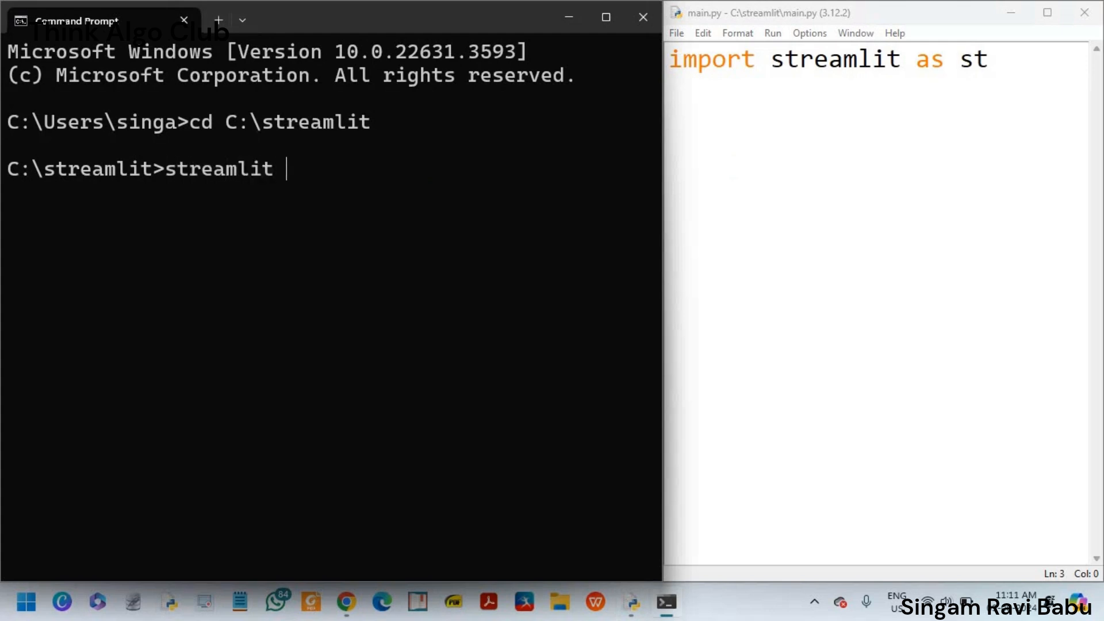
pyautogui.write('run main')
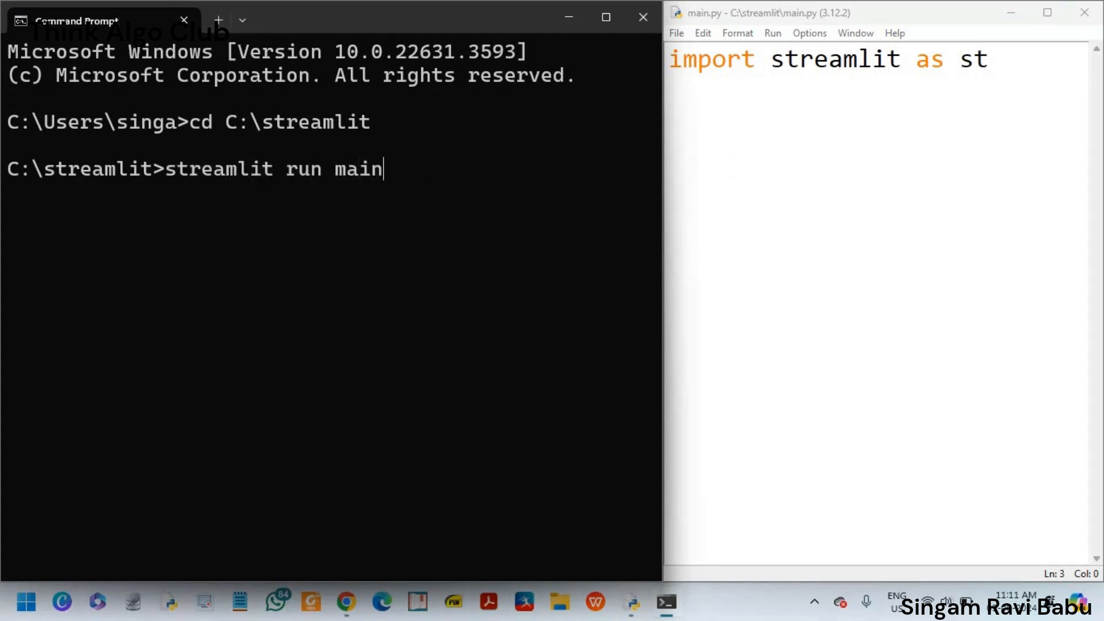
pyautogui.write('.py')
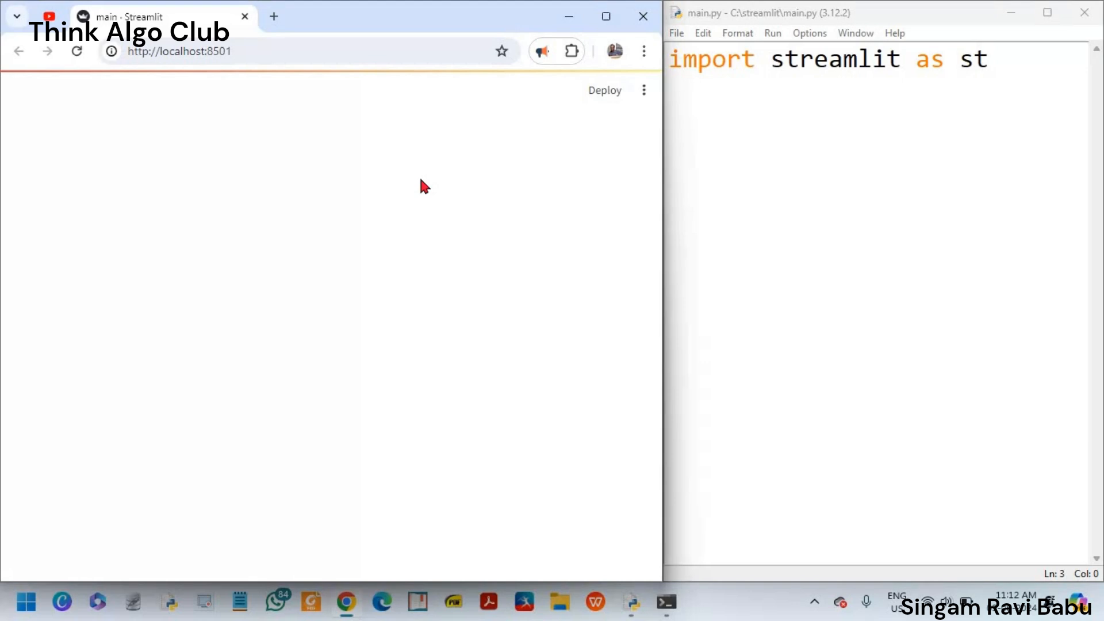
pyautogui.moveTo(699, 139)
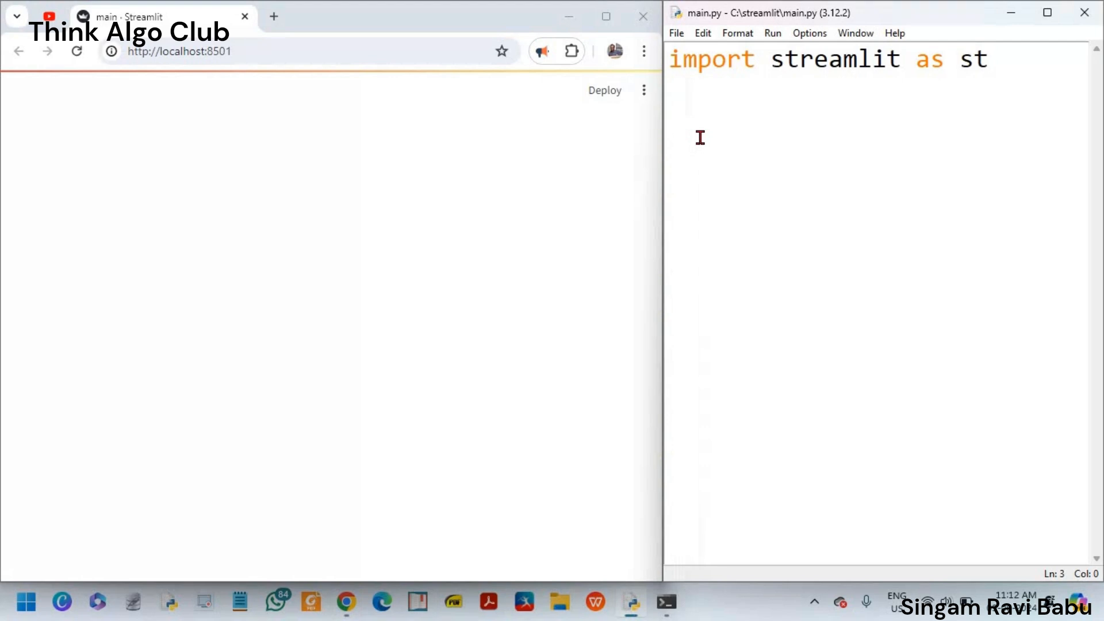
# Step: Add st.title("Animals page") to main.py and enable 'Always rerun' in the browser app
pyautogui.write('st.title')
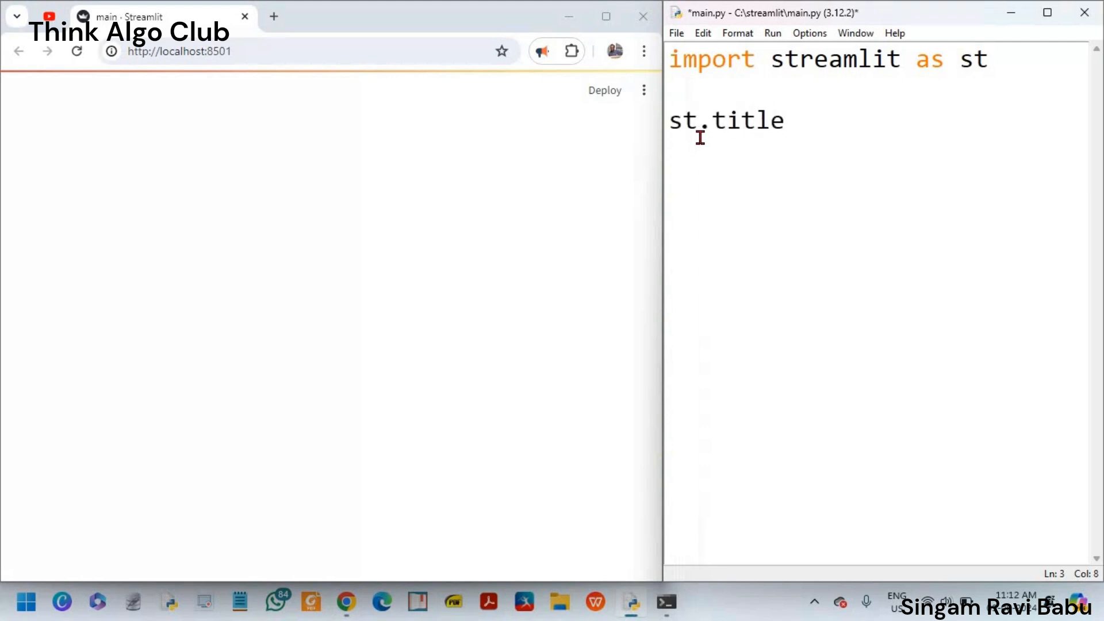
pyautogui.write('(')
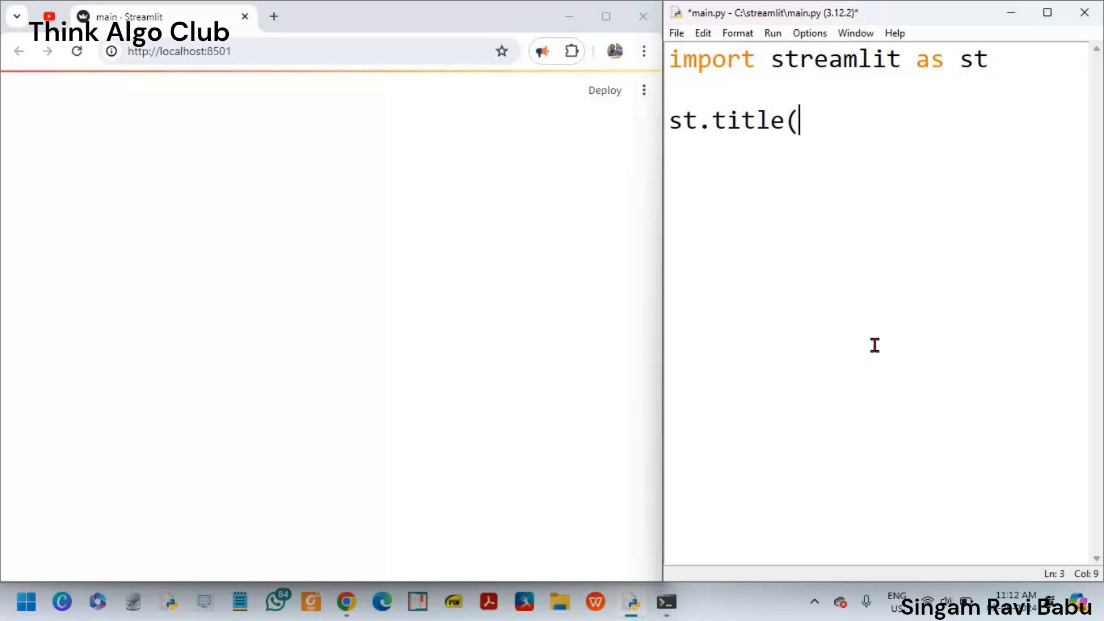
pyautogui.write('"')
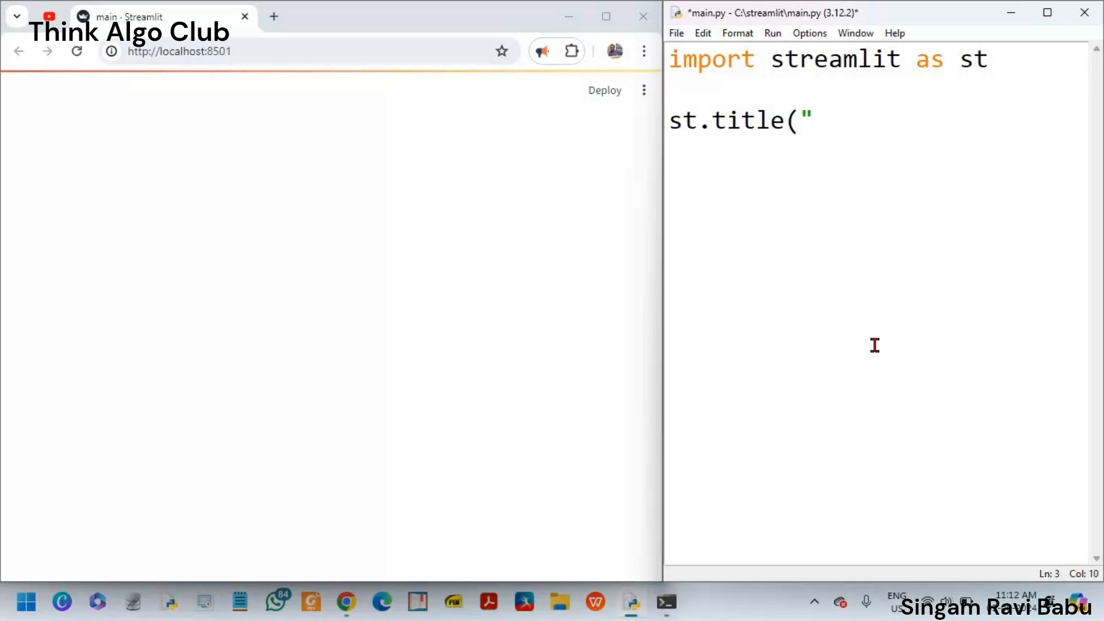
pyautogui.write('Animals')
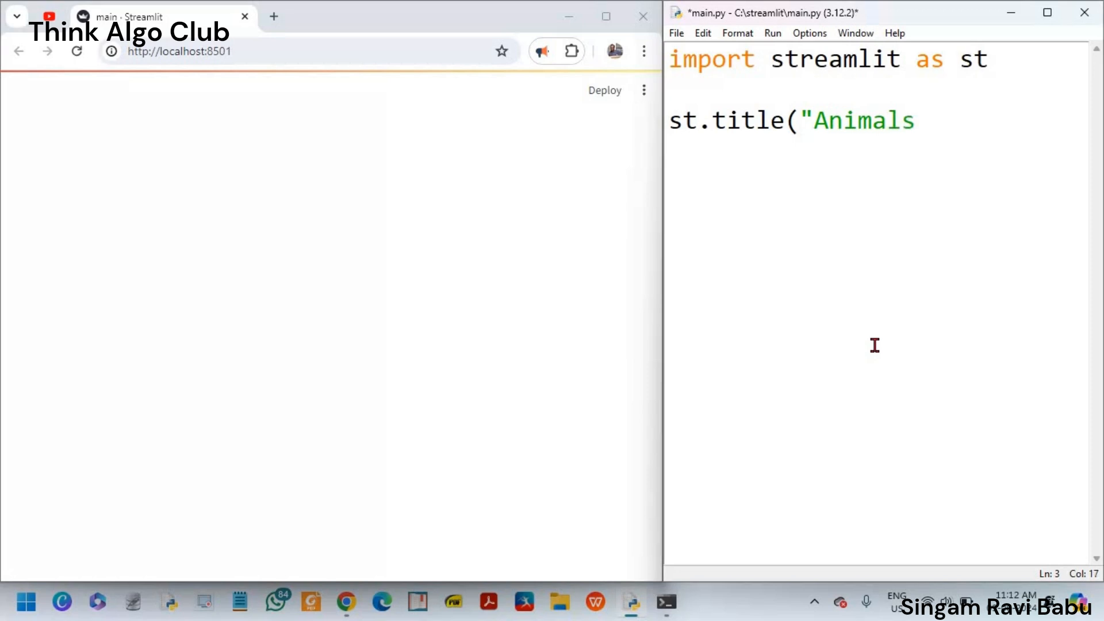
pyautogui.write('page")')
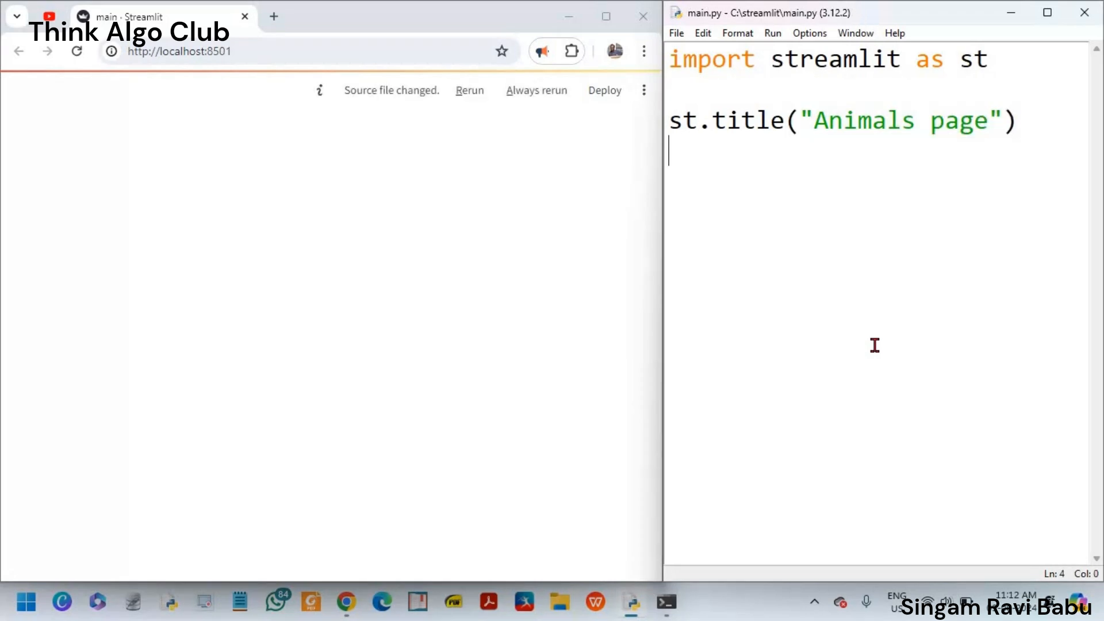
pyautogui.moveTo(469, 90)
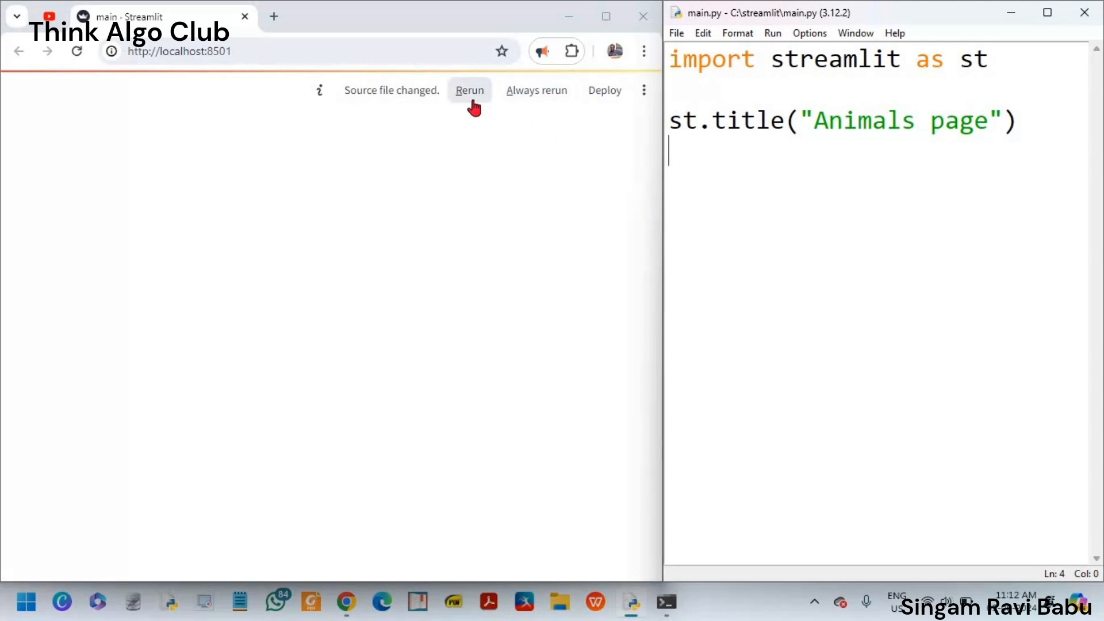
pyautogui.moveTo(536, 89)
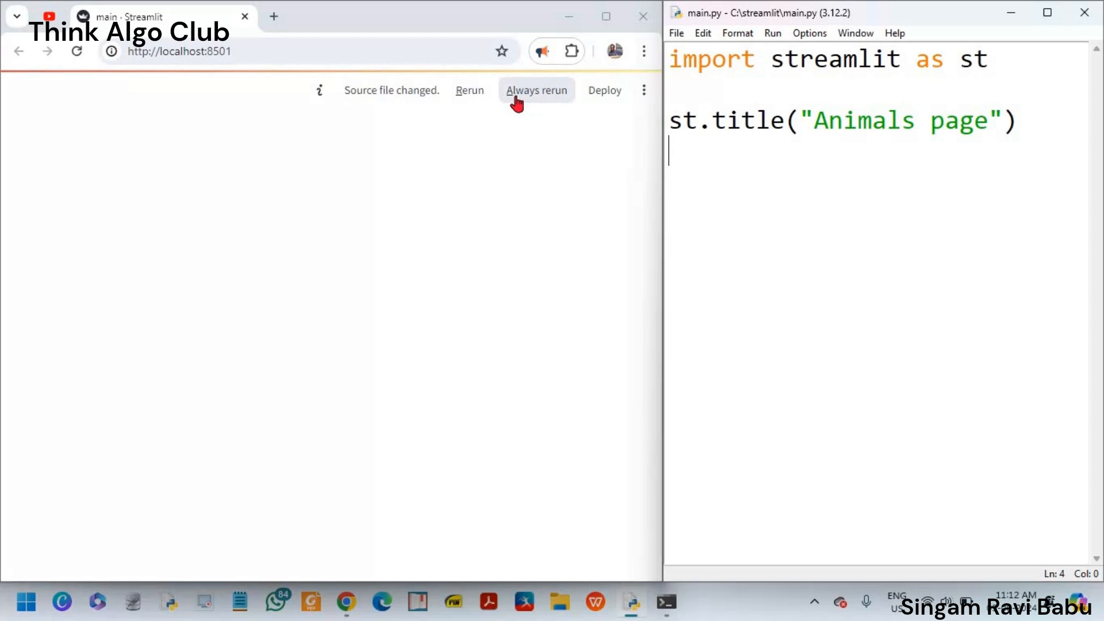
pyautogui.click(536, 90)
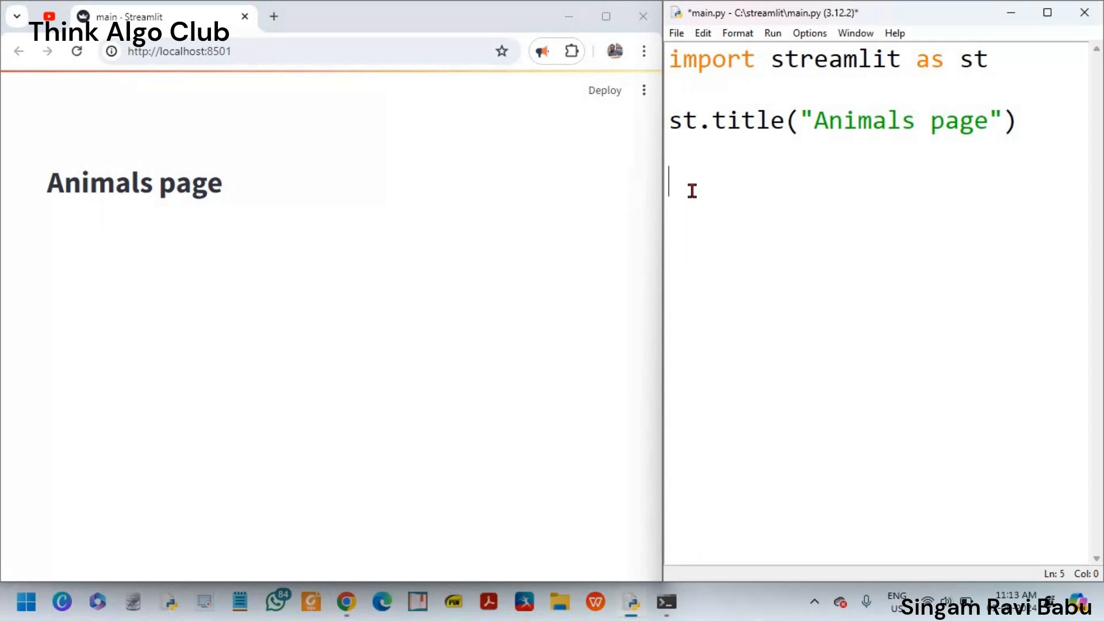
# Step: Add the line c1, c2, c3 = st.columns(3) below the title
pyautogui.write('s')
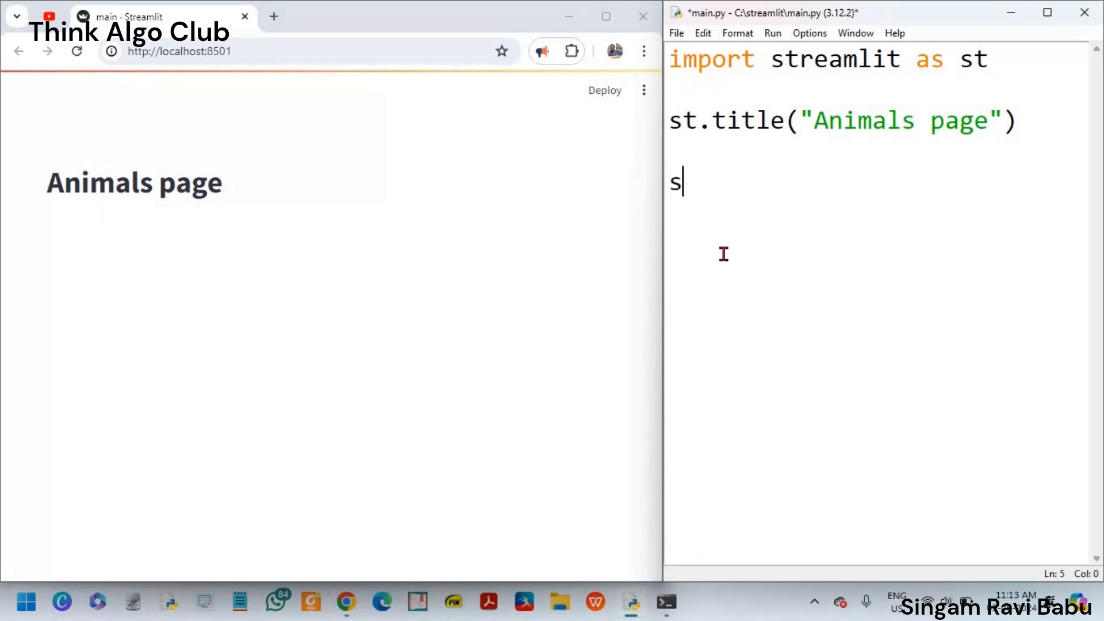
pyautogui.write('t.co')
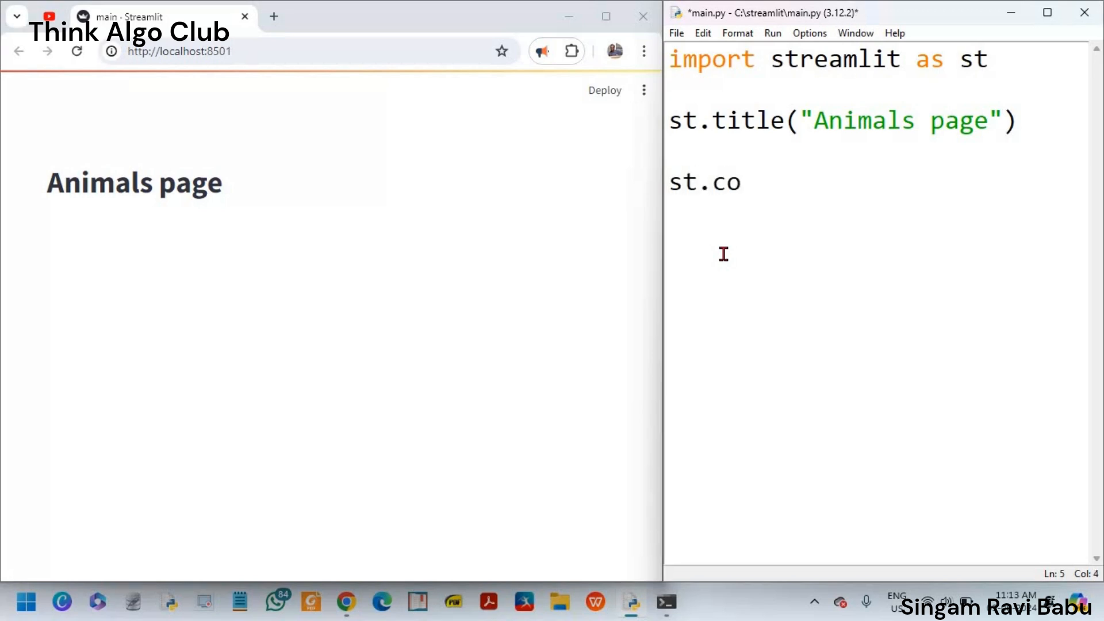
pyautogui.write('lumns(3')
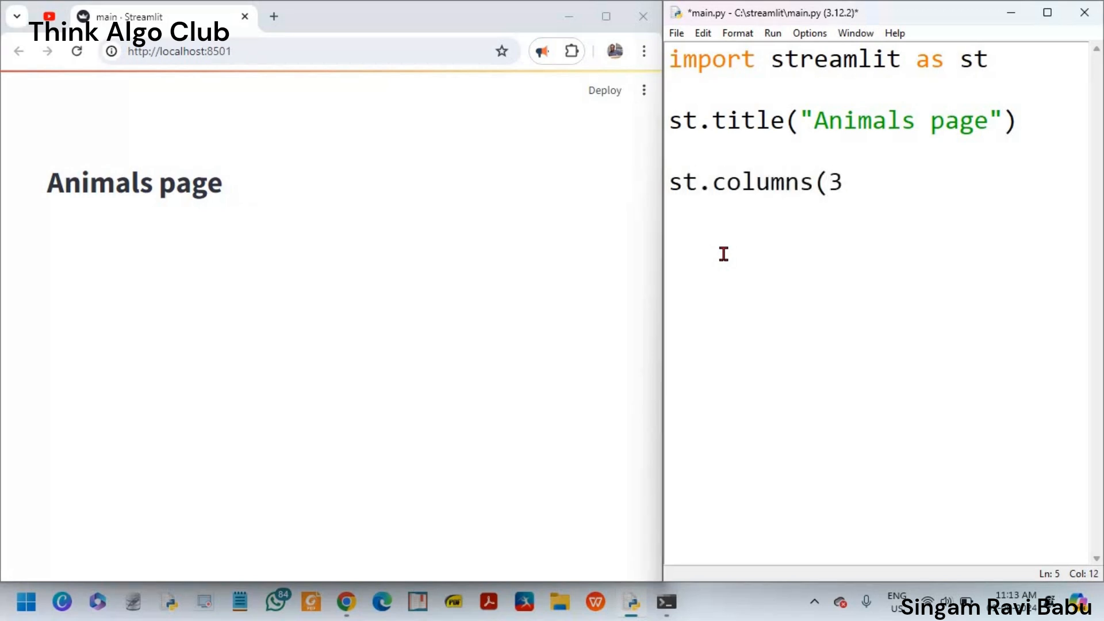
pyautogui.write(')')
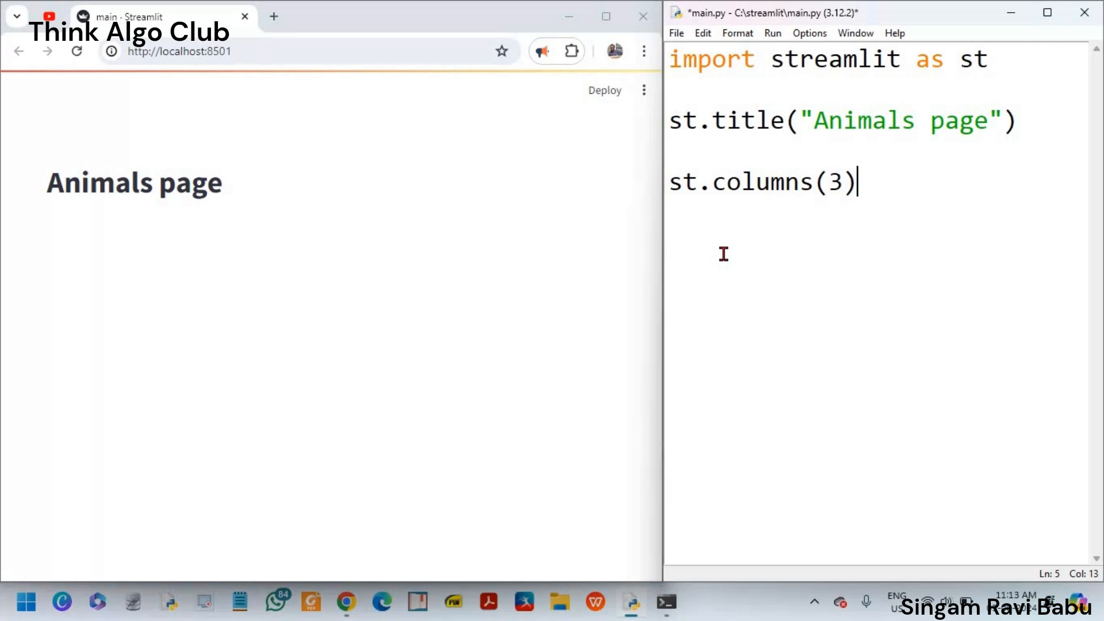
pyautogui.press('Home')
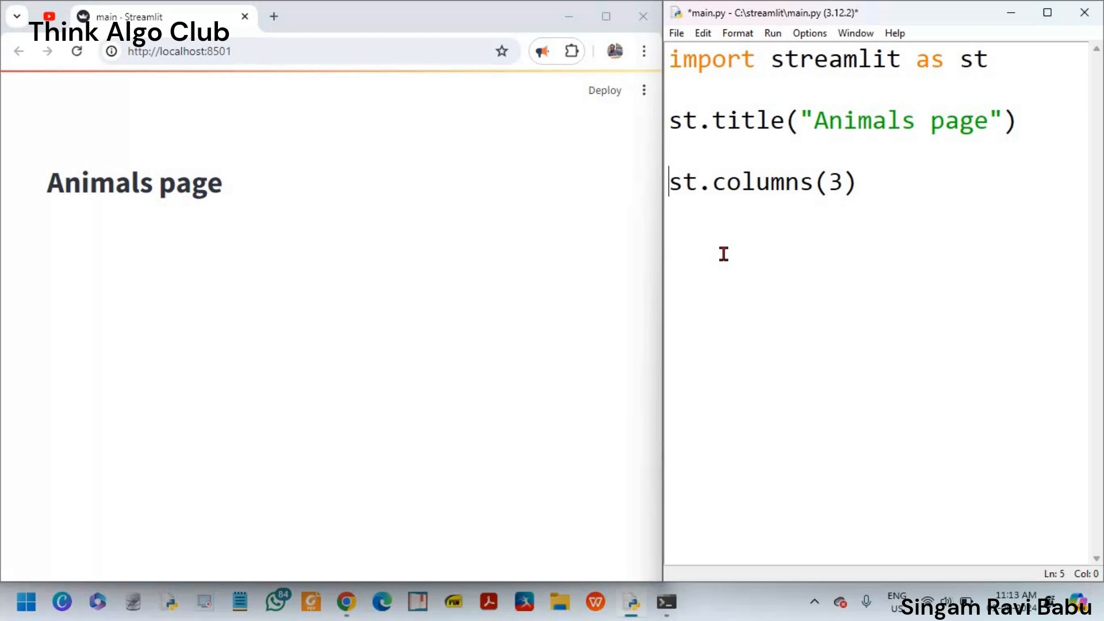
pyautogui.write('c1, c2, c3')
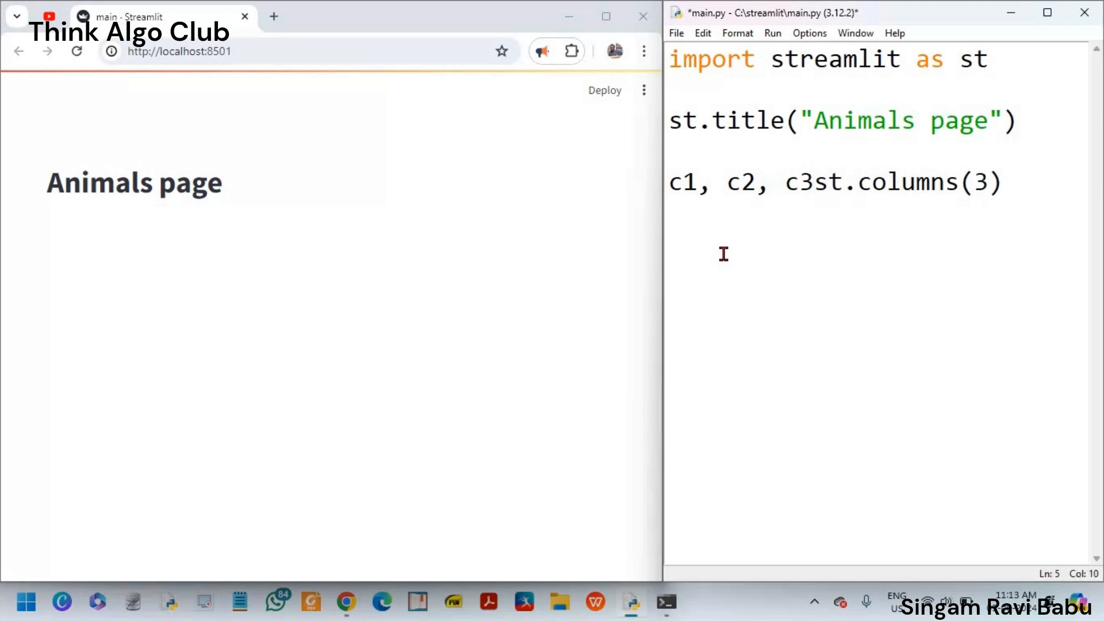
pyautogui.write('=')
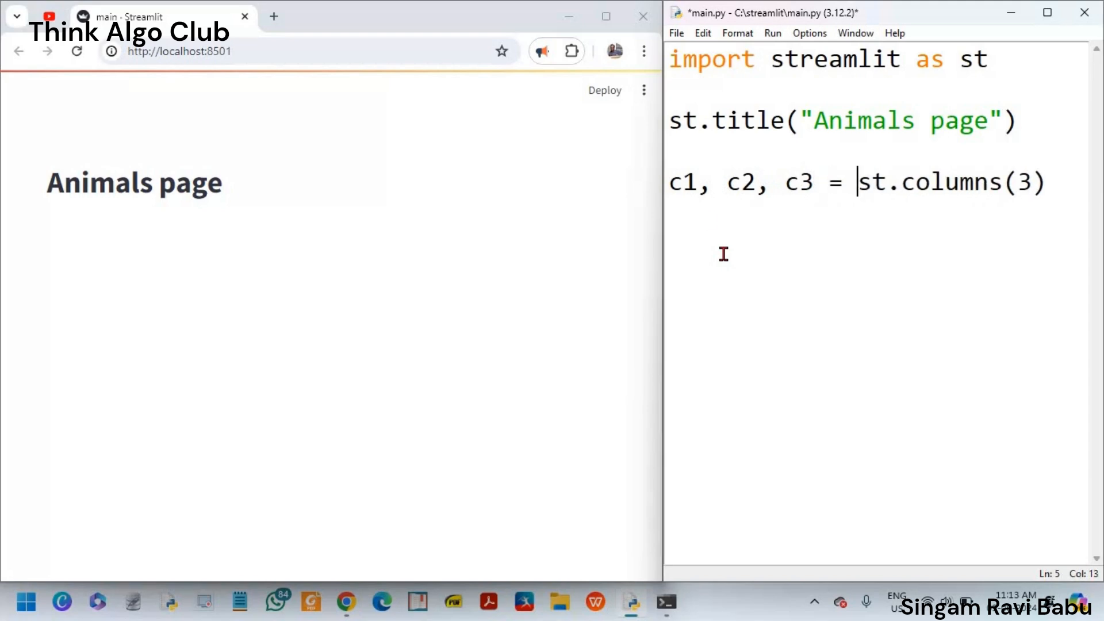
pyautogui.doubleClick(683, 181)
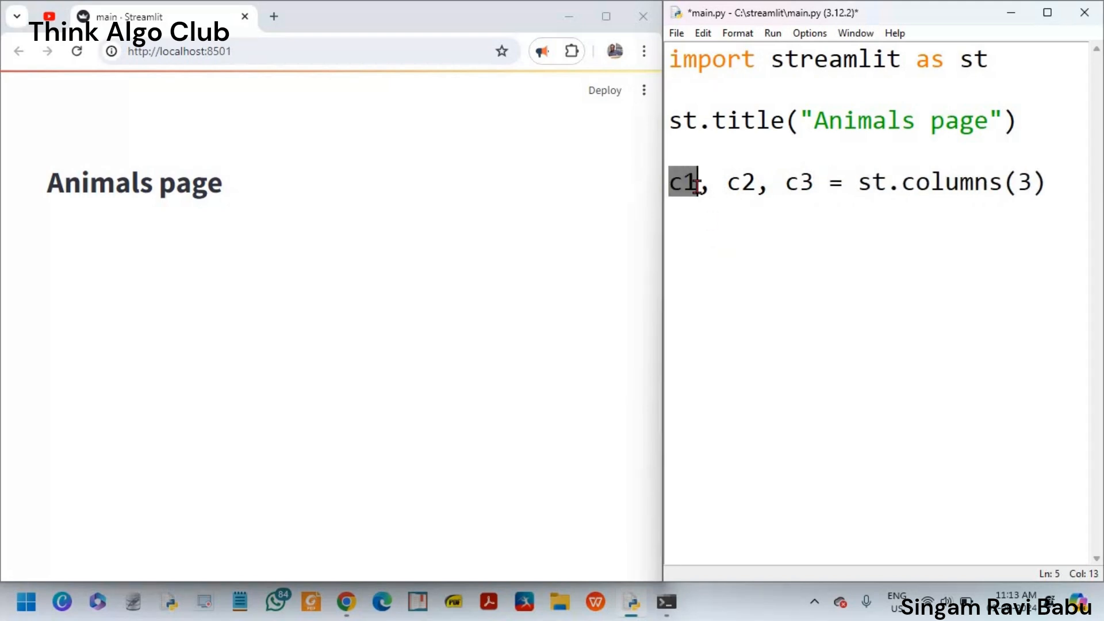
pyautogui.doubleClick(739, 182)
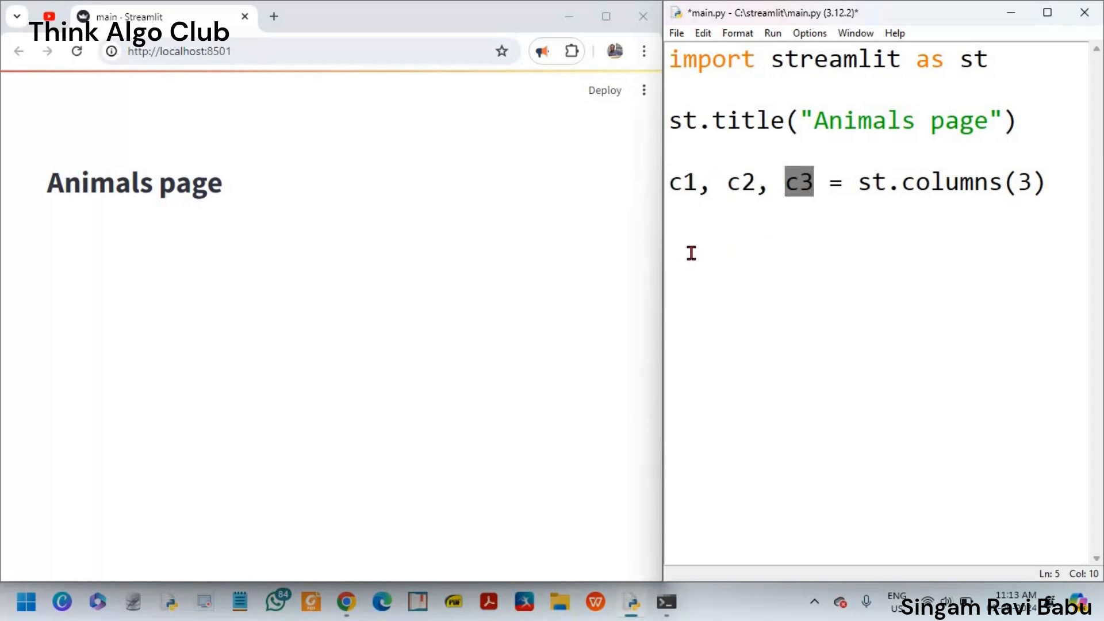
pyautogui.click(1058, 359)
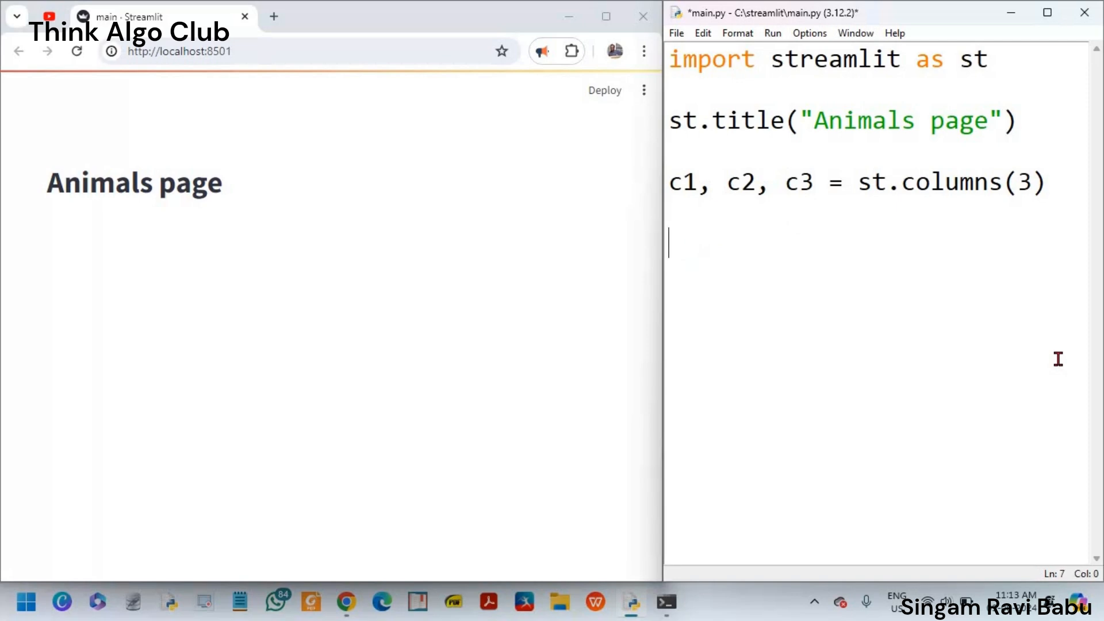
# Step: Add c1.header("A cat") and c1.image("cat.jpg") for the first column
pyautogui.write('c1.')
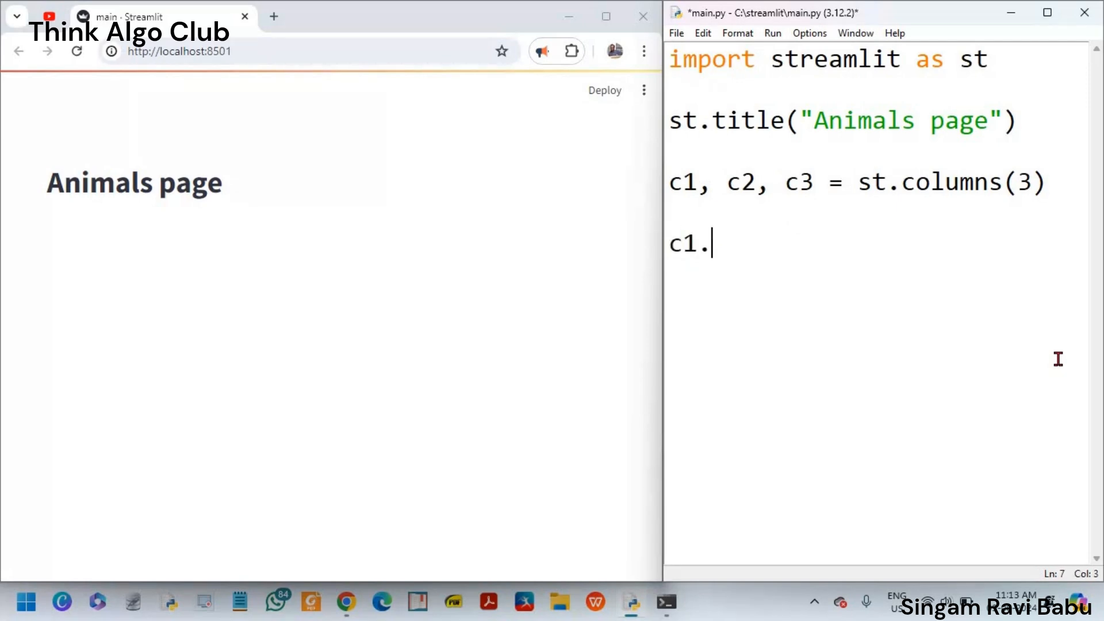
pyautogui.write('h')
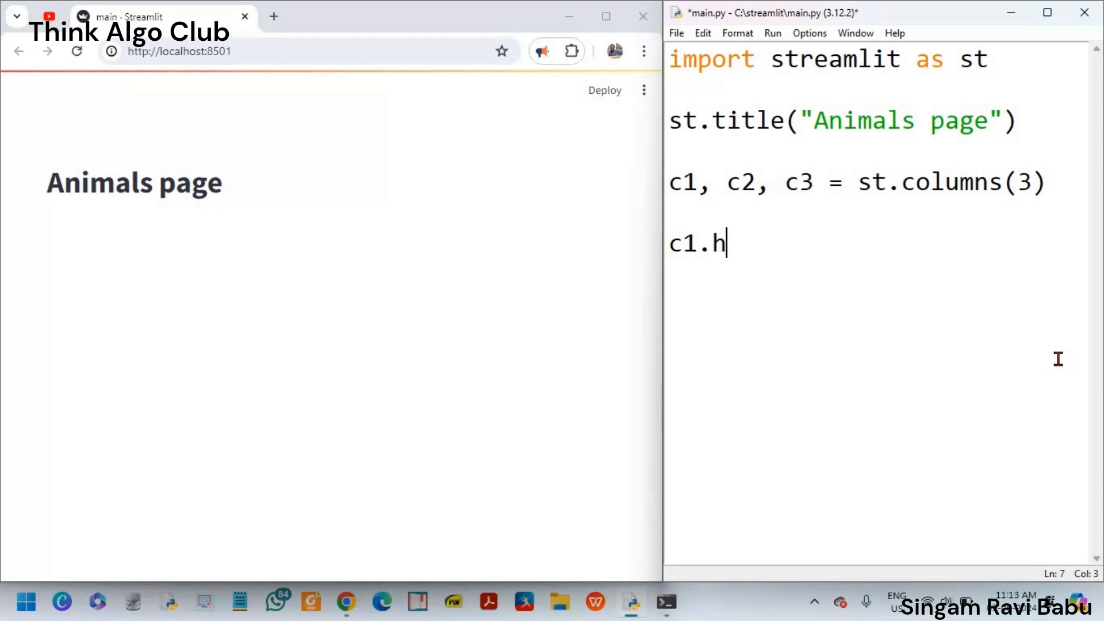
pyautogui.write('eader(')
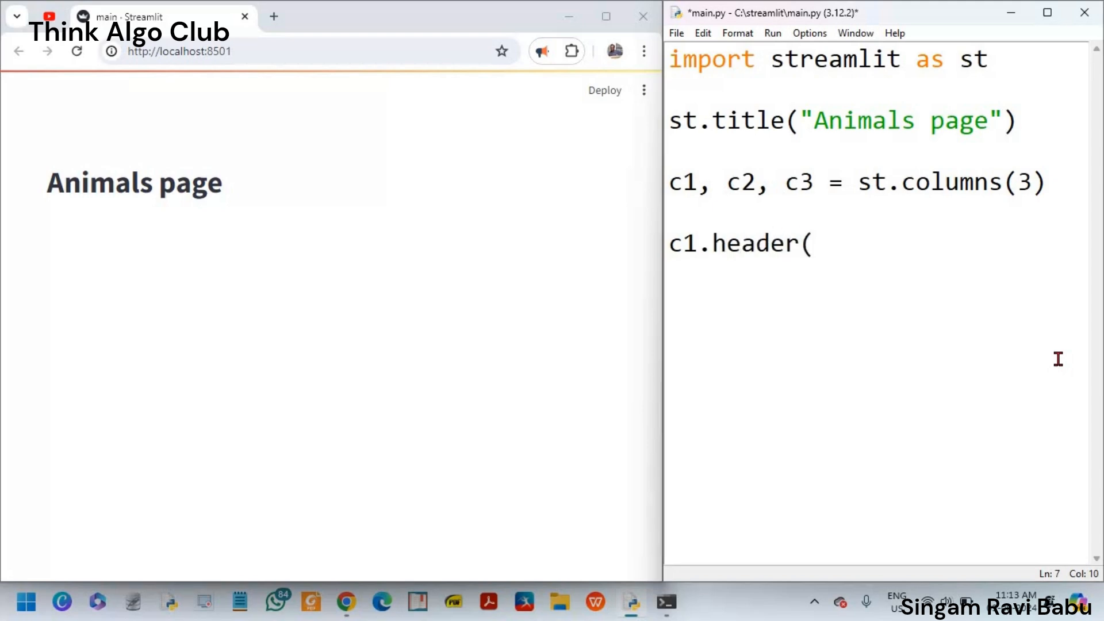
pyautogui.write('"A cat')
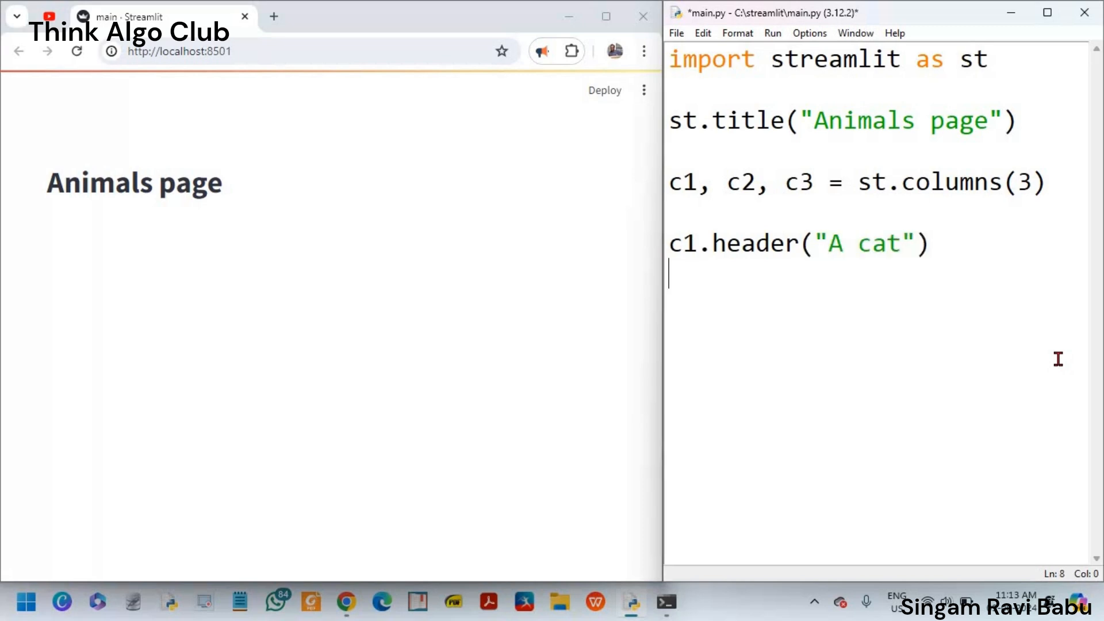
pyautogui.write('c1.i')
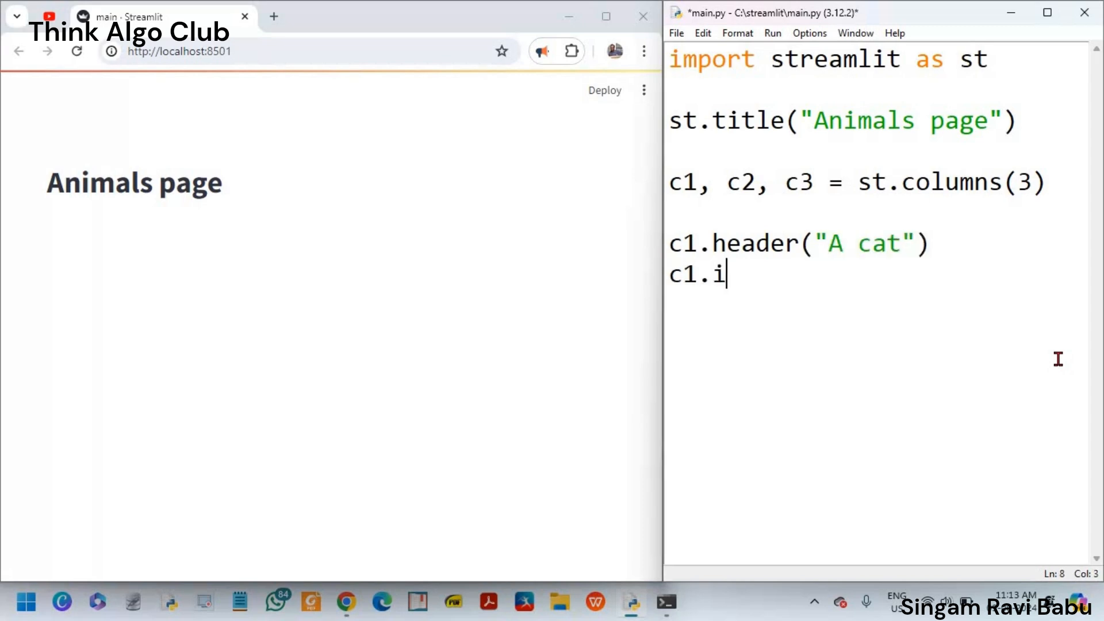
pyautogui.write('mage(')
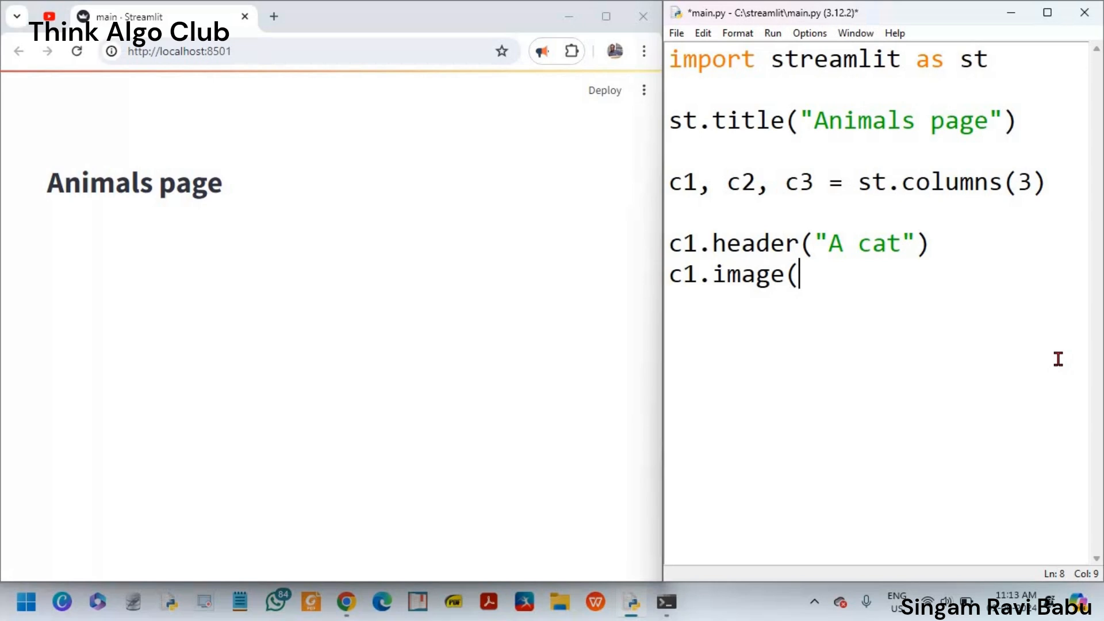
pyautogui.write('"cat.jpg"')
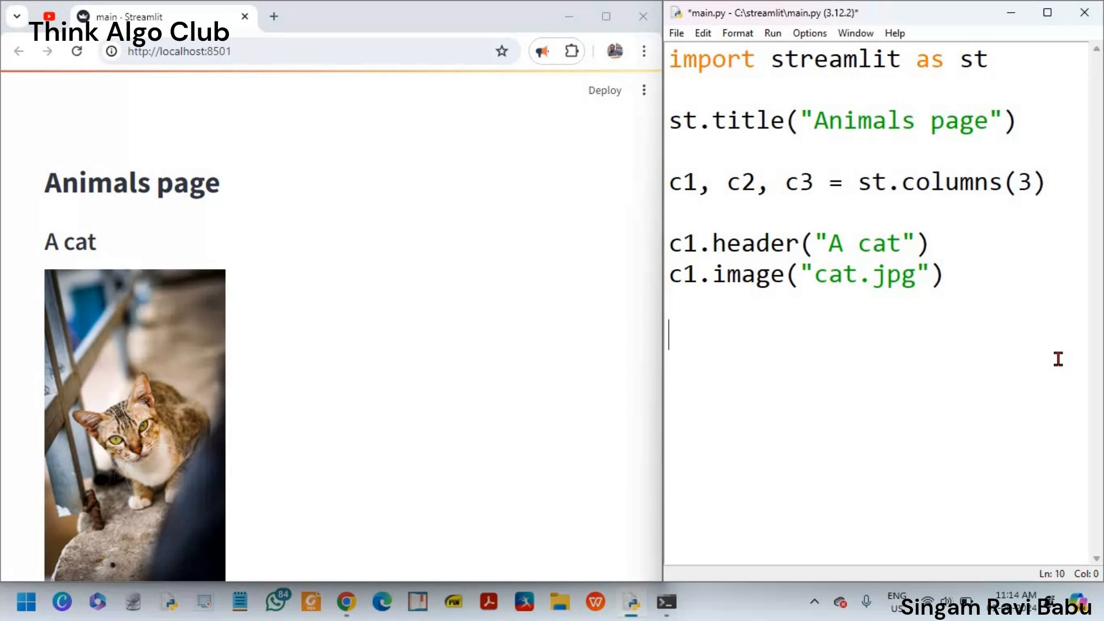
# Step: Add c2.header("A dog") and c2.image("dog.jpg") for the second column
pyautogui.write('c2.')
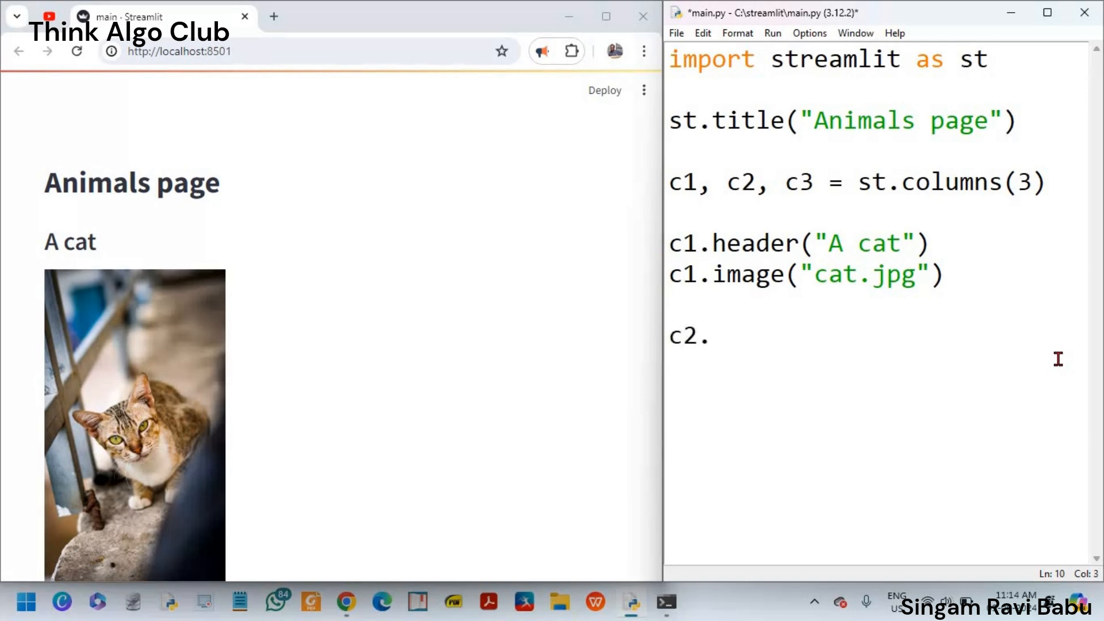
pyautogui.write('header("')
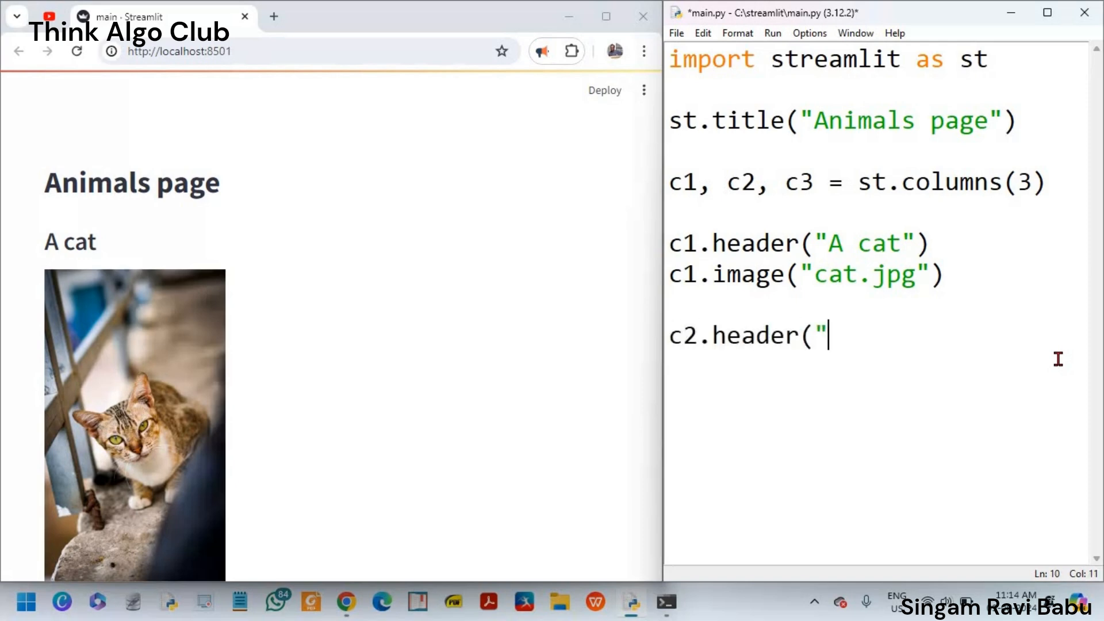
pyautogui.write('A d')
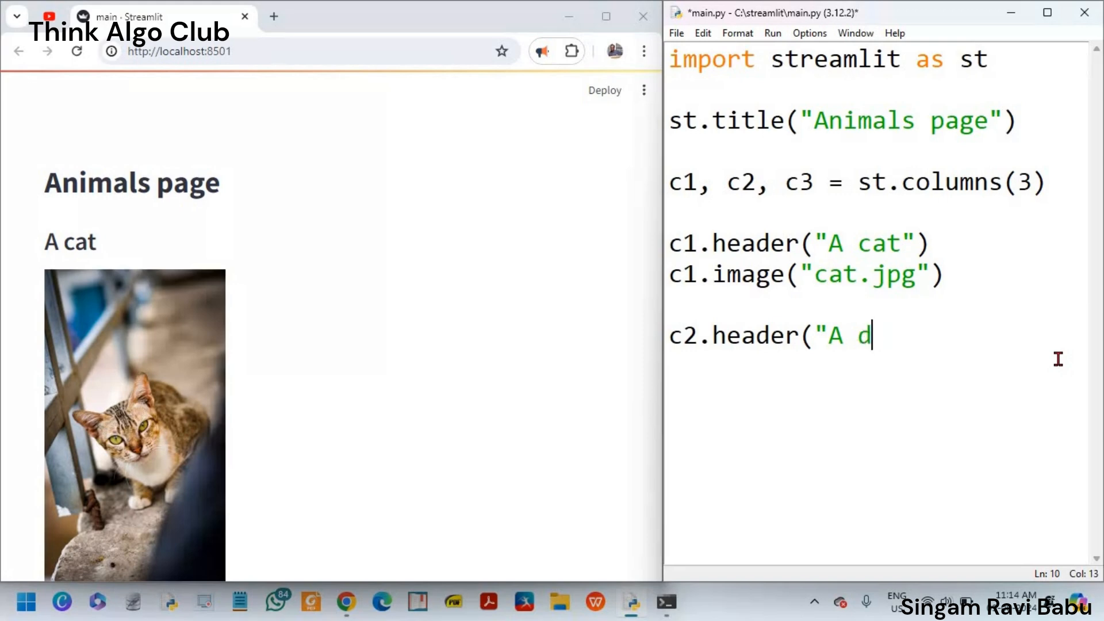
pyautogui.write('og")')
pyautogui.write('c2.')
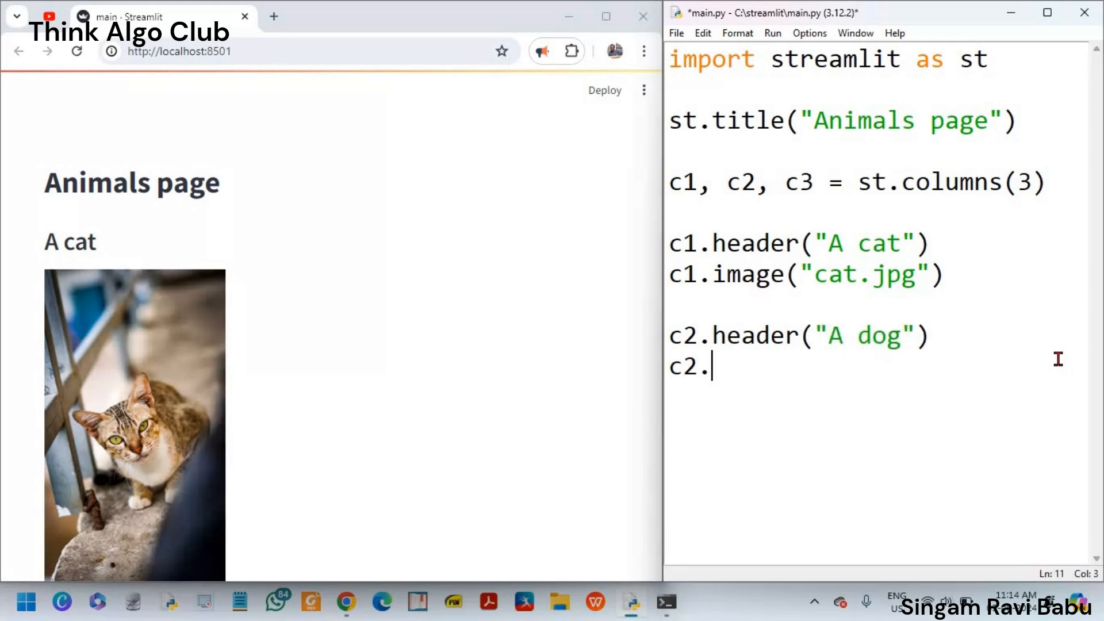
pyautogui.write('image("')
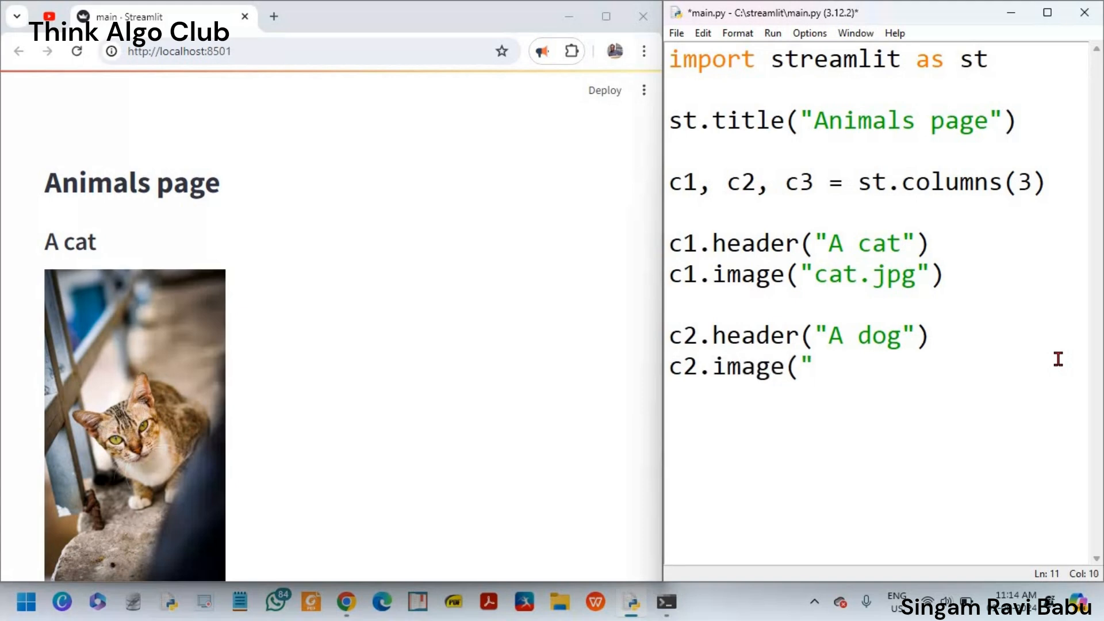
pyautogui.write('dog.jpg')
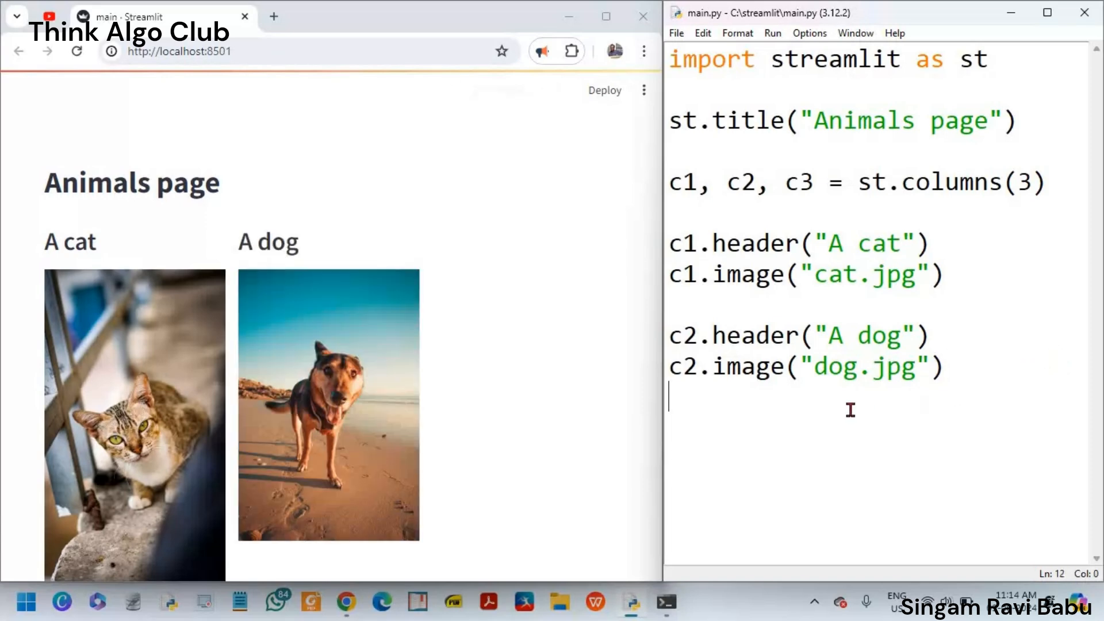
# Step: Add c3.header("An owl") and c3.image("owl.jpg") for the third column and save
pyautogui.write('c')
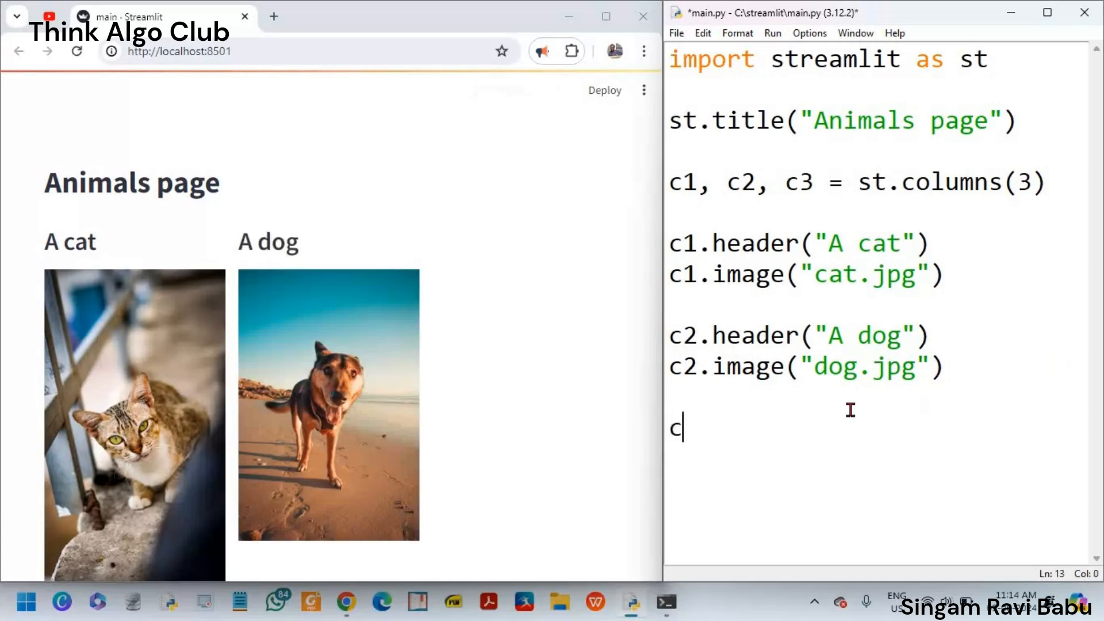
pyautogui.write('3. h')
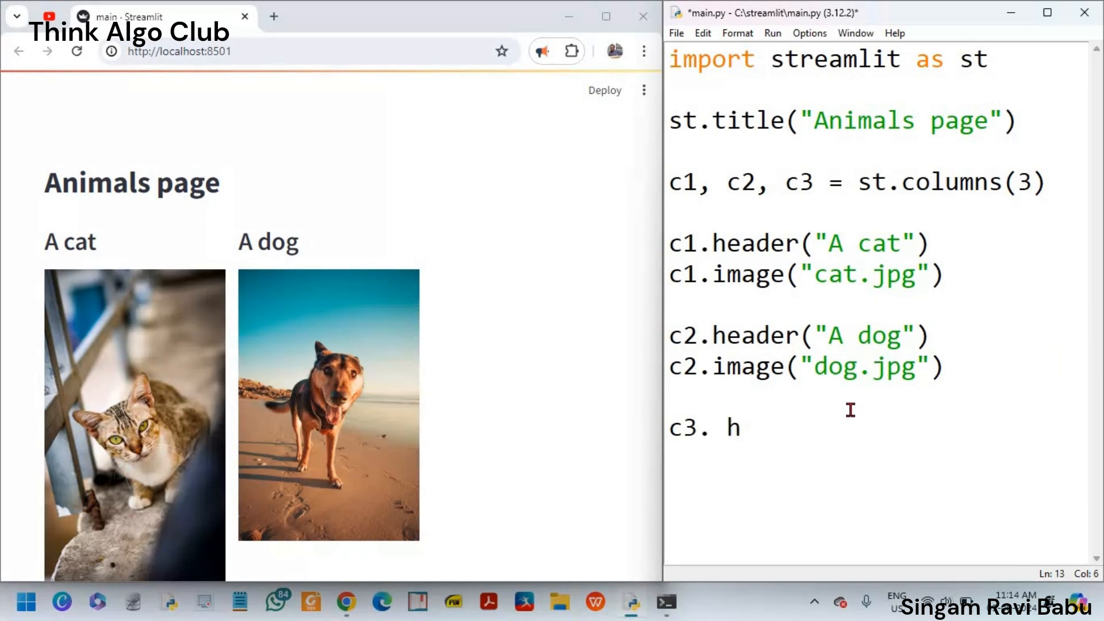
pyautogui.write('dear')
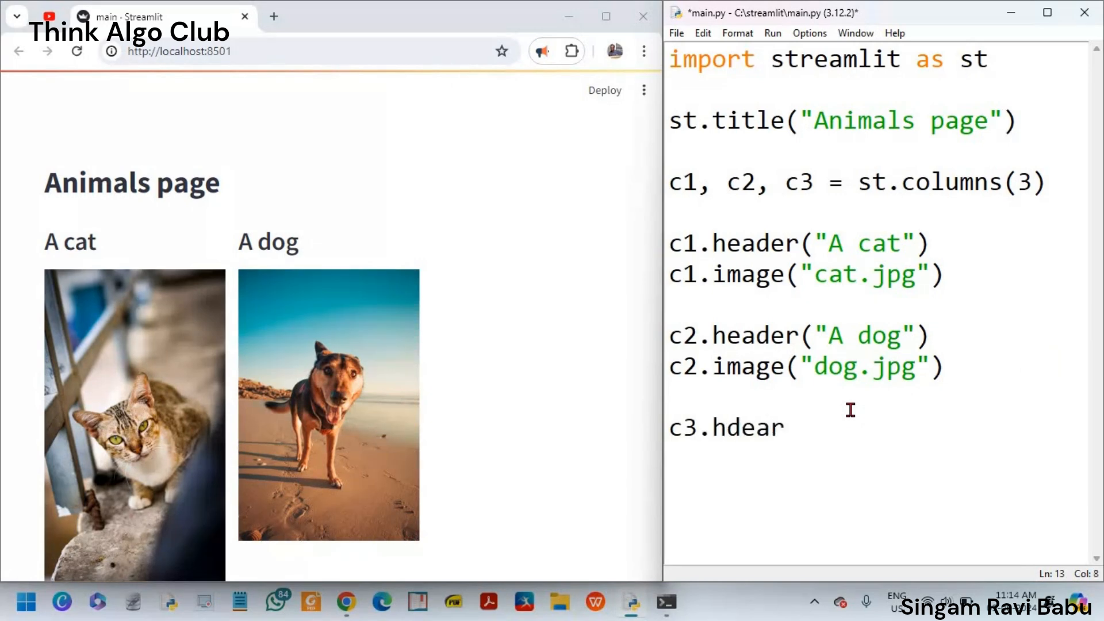
pyautogui.press('Backspace')
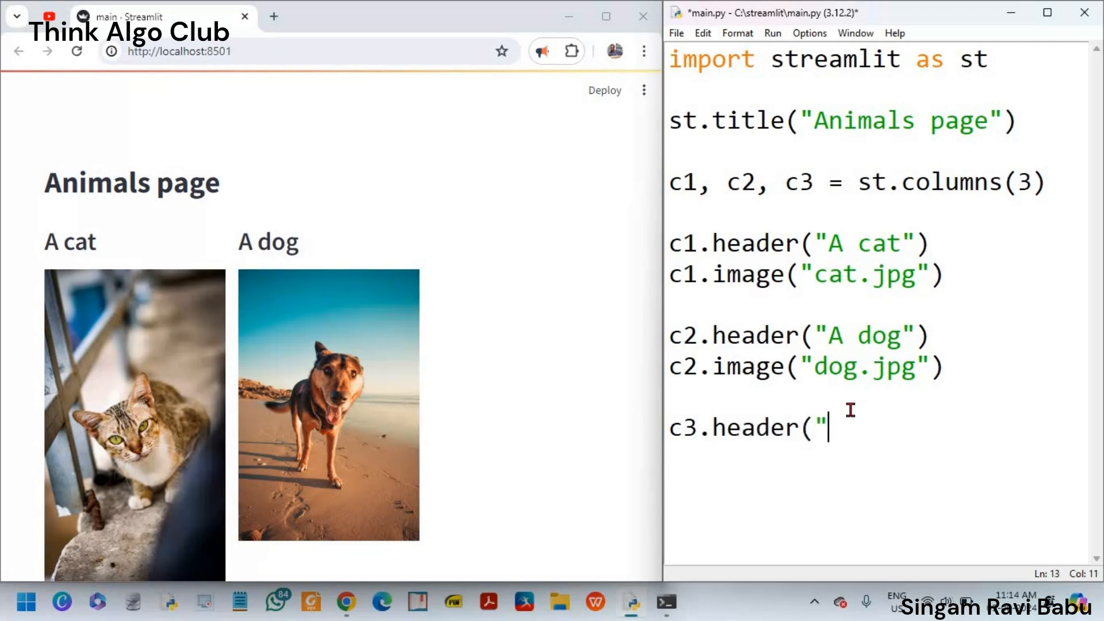
pyautogui.write('An owl")')
pyautogui.write('c3.')
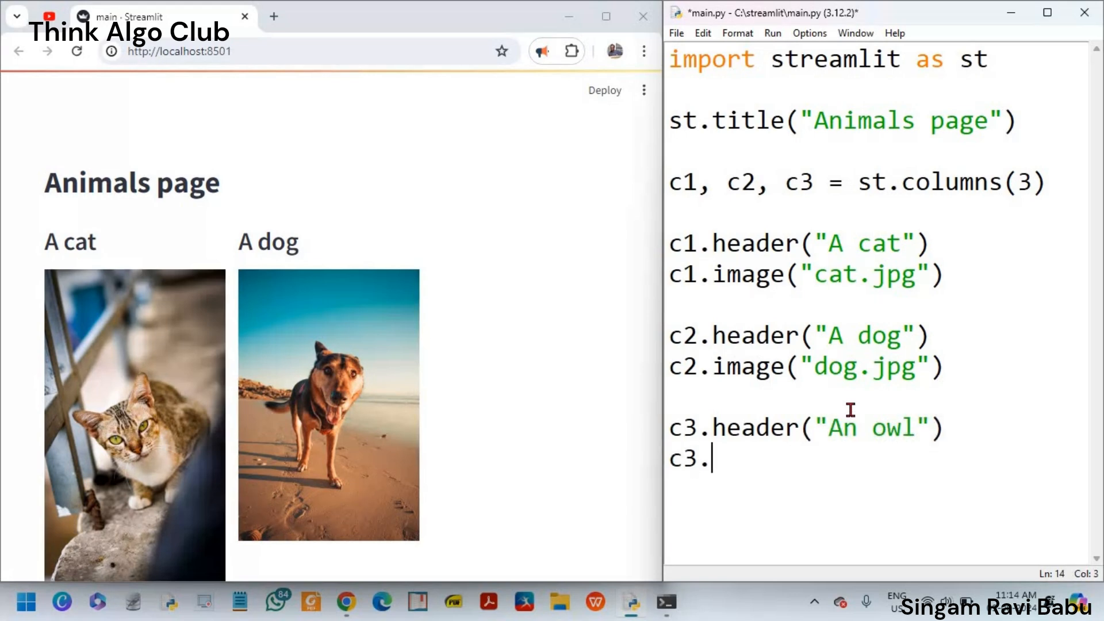
pyautogui.write('image(')
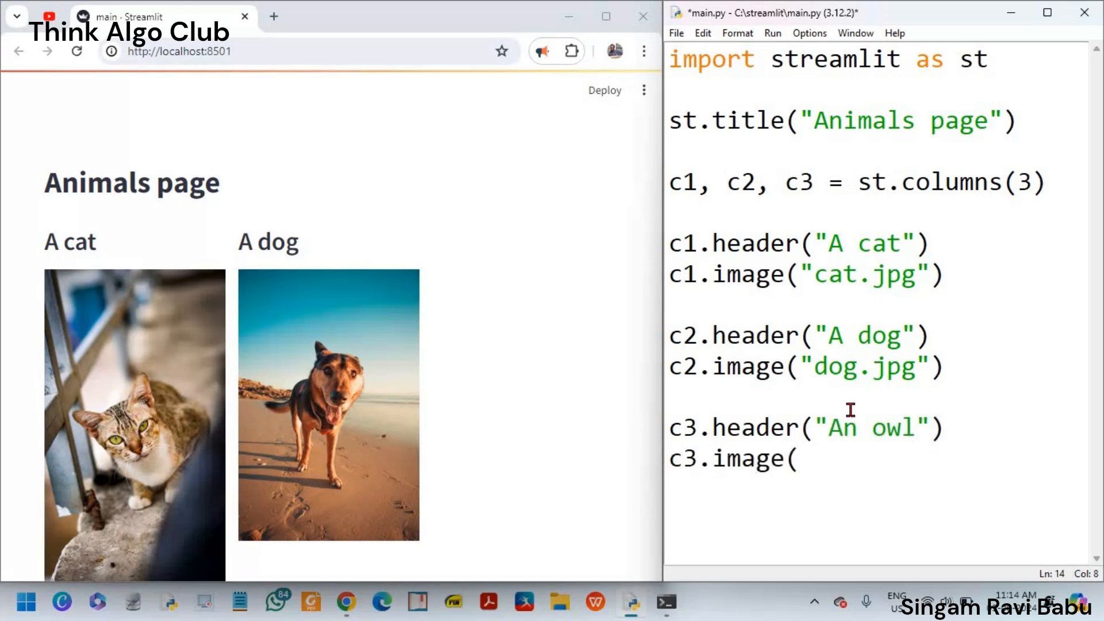
pyautogui.write('"o')
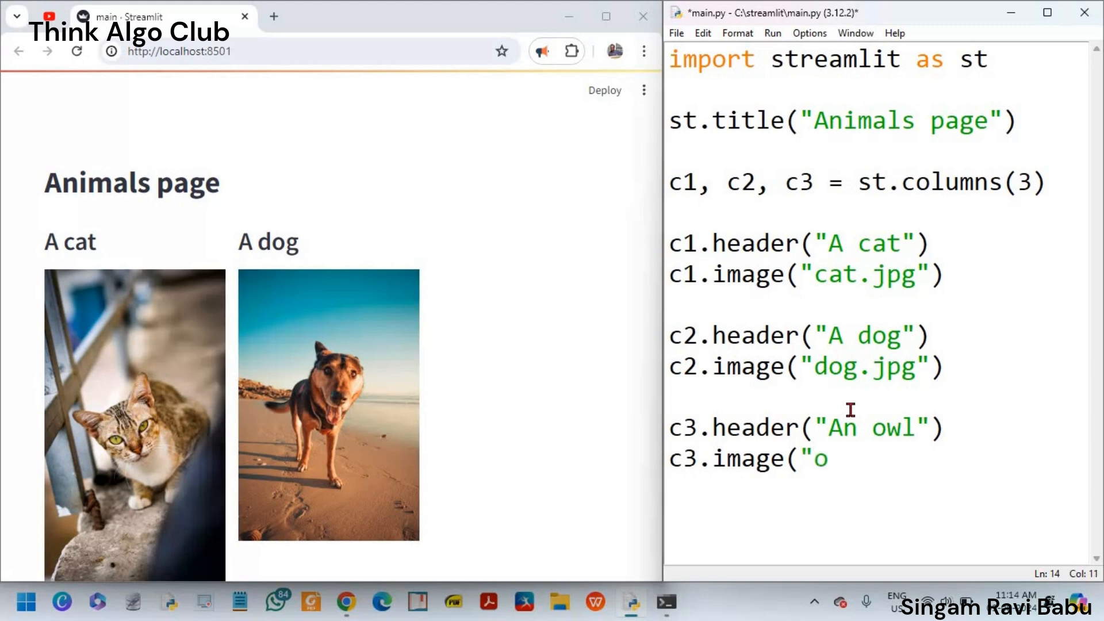
pyautogui.write('wl.j')
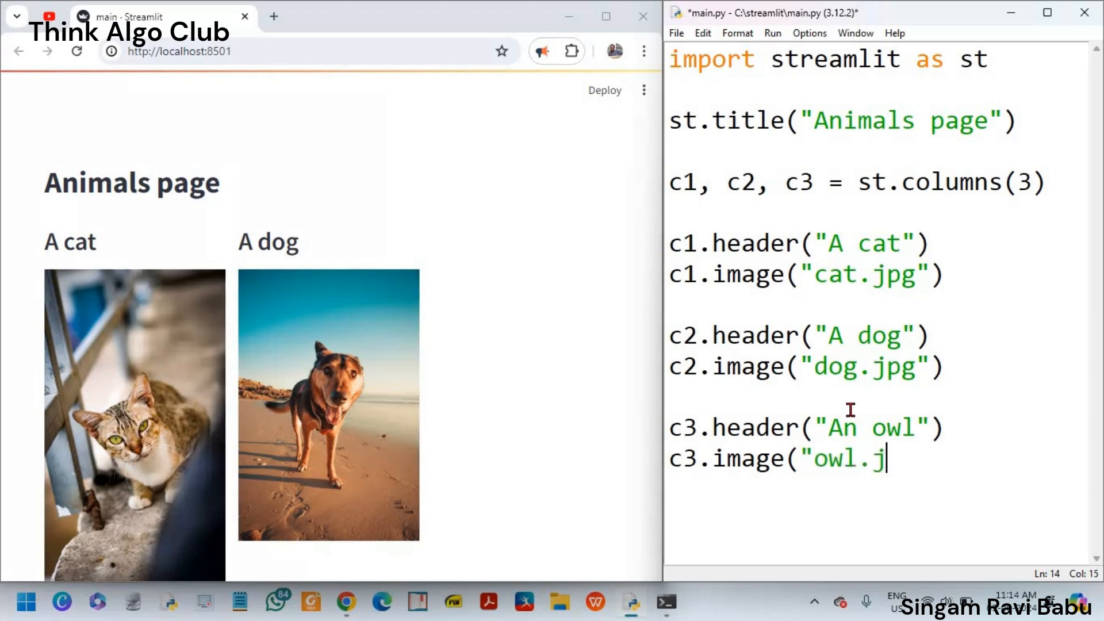
pyautogui.write('pg")')
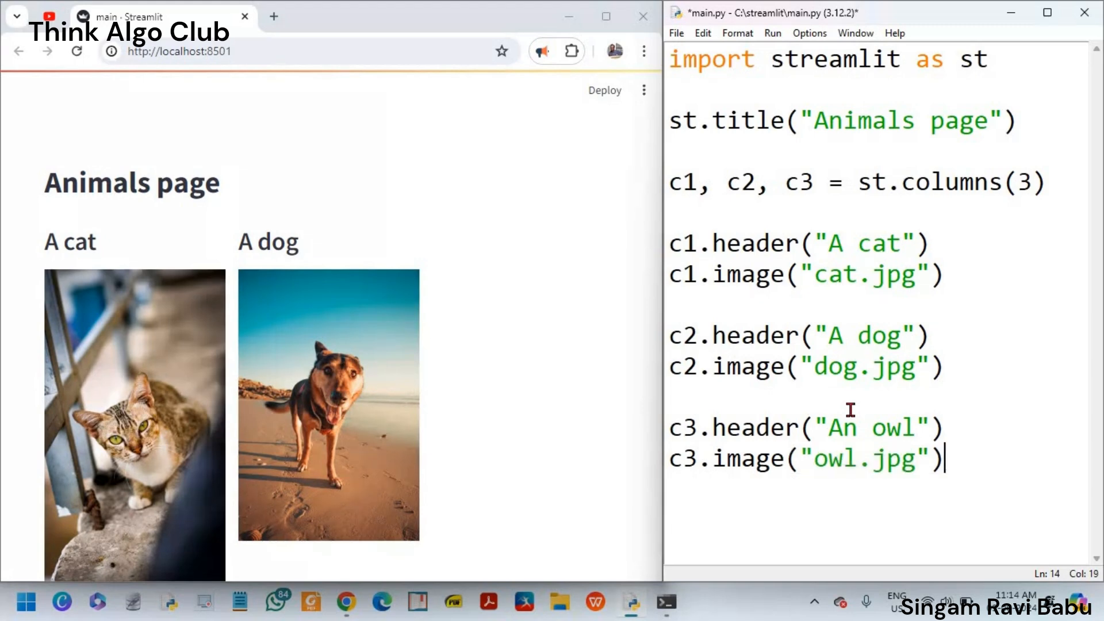
pyautogui.press('ctrl+s')
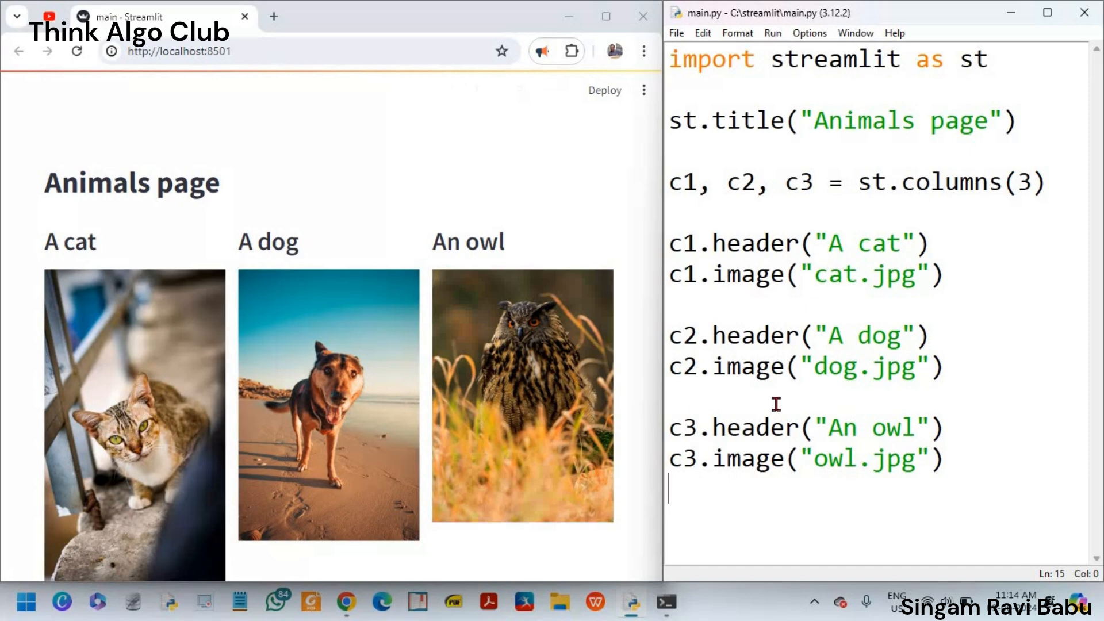
pyautogui.moveTo(218, 283)
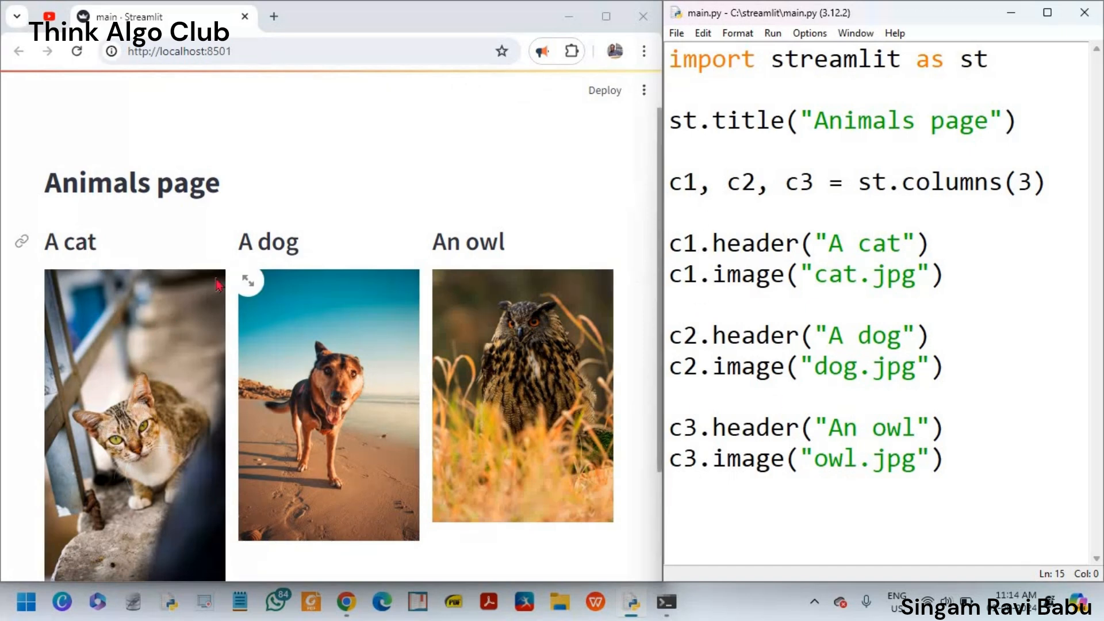
pyautogui.moveTo(542, 309)
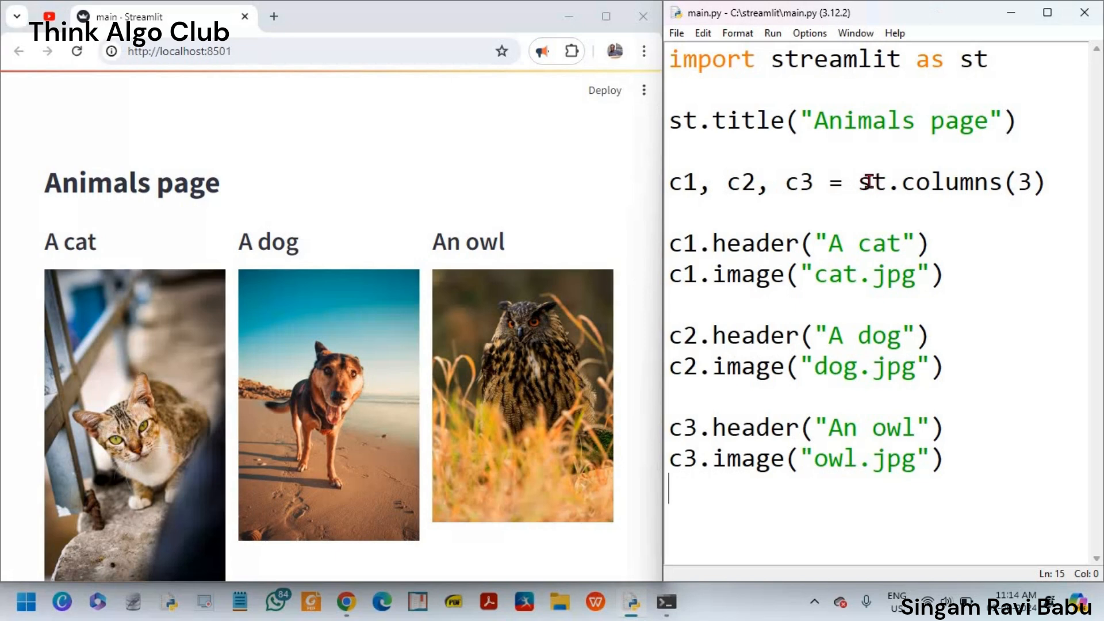
# Step: Add gap='small' to the st.columns call, then change it to 'medium'
pyautogui.click(1031, 182)
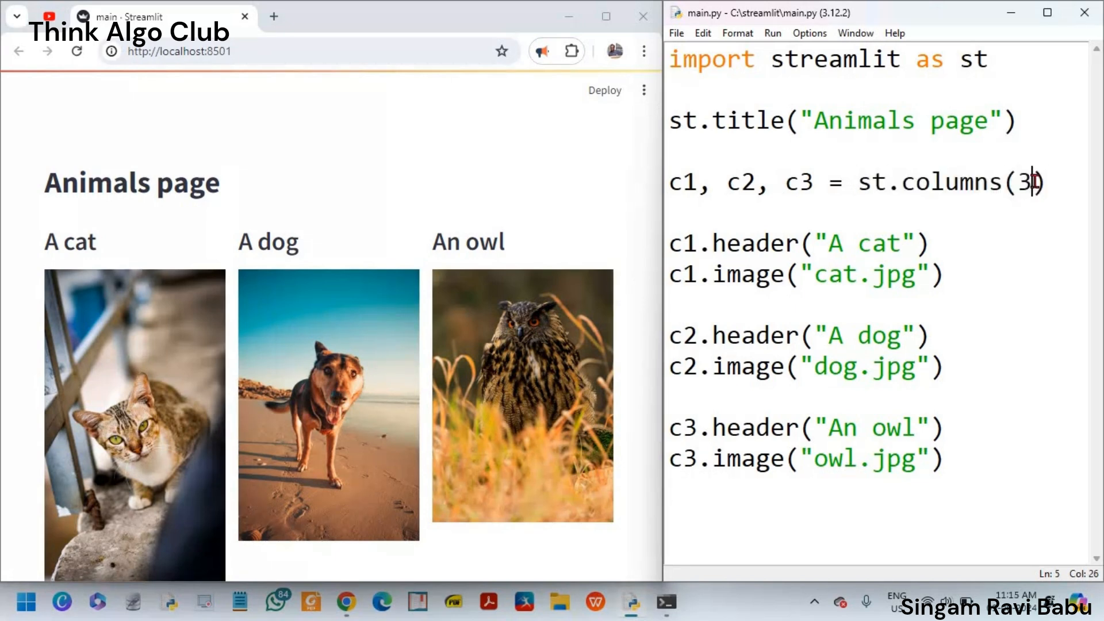
pyautogui.press('Left')
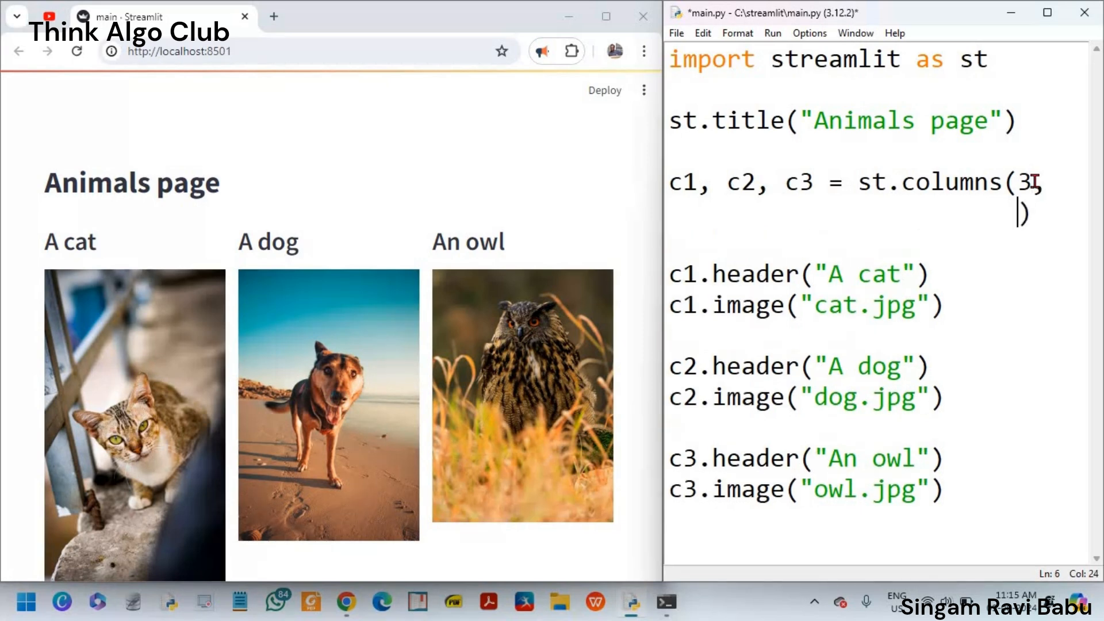
pyautogui.write("gap='small")
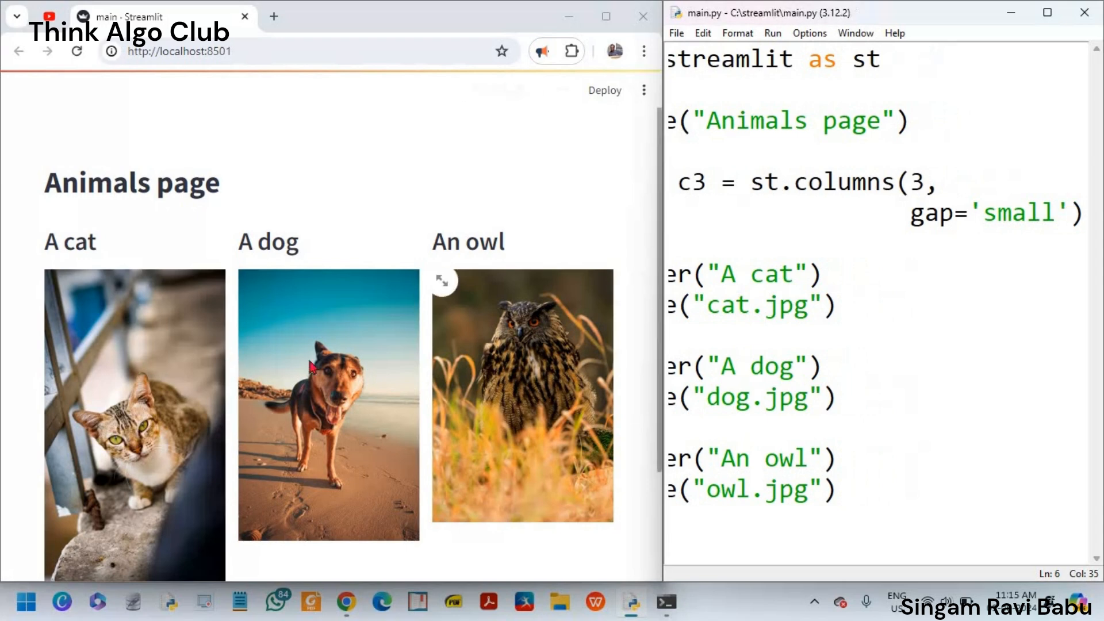
pyautogui.doubleClick(1016, 213)
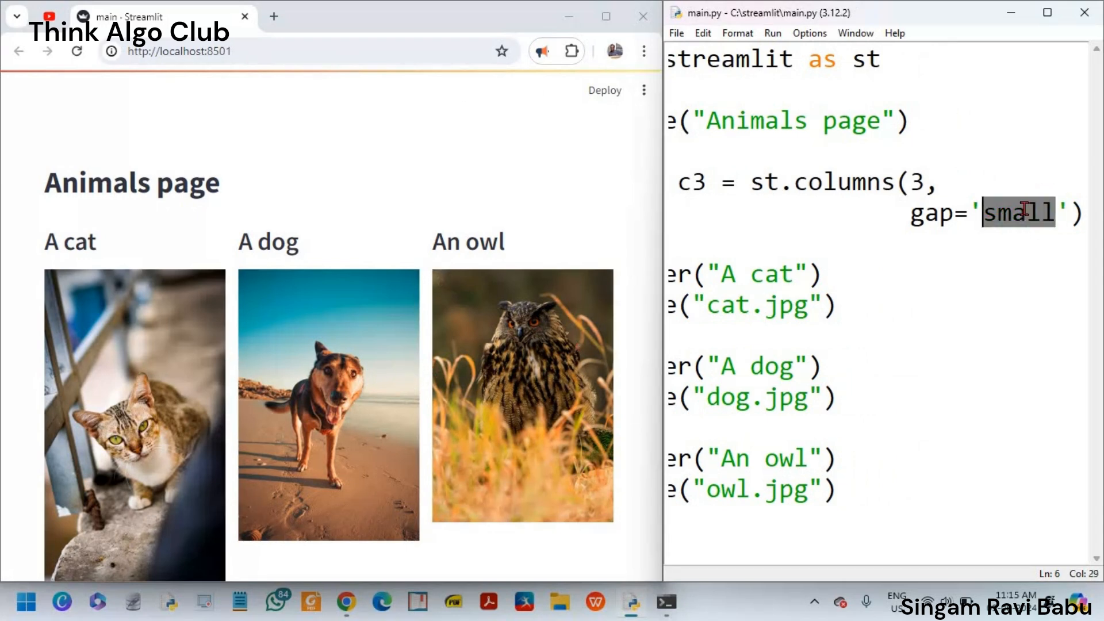
pyautogui.write('medium')
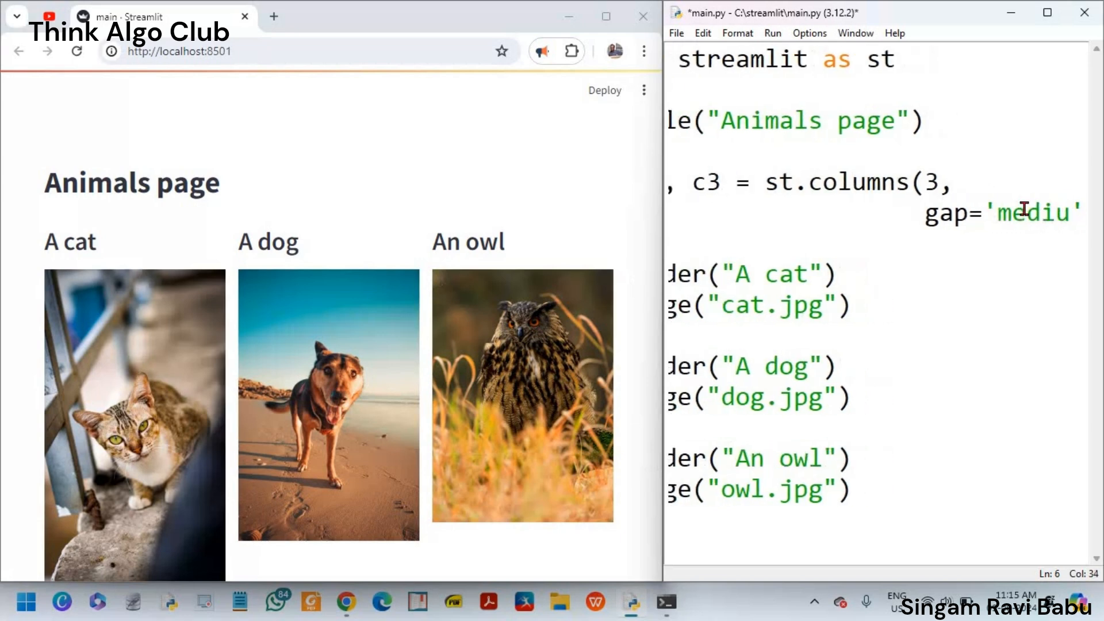
pyautogui.write('m')
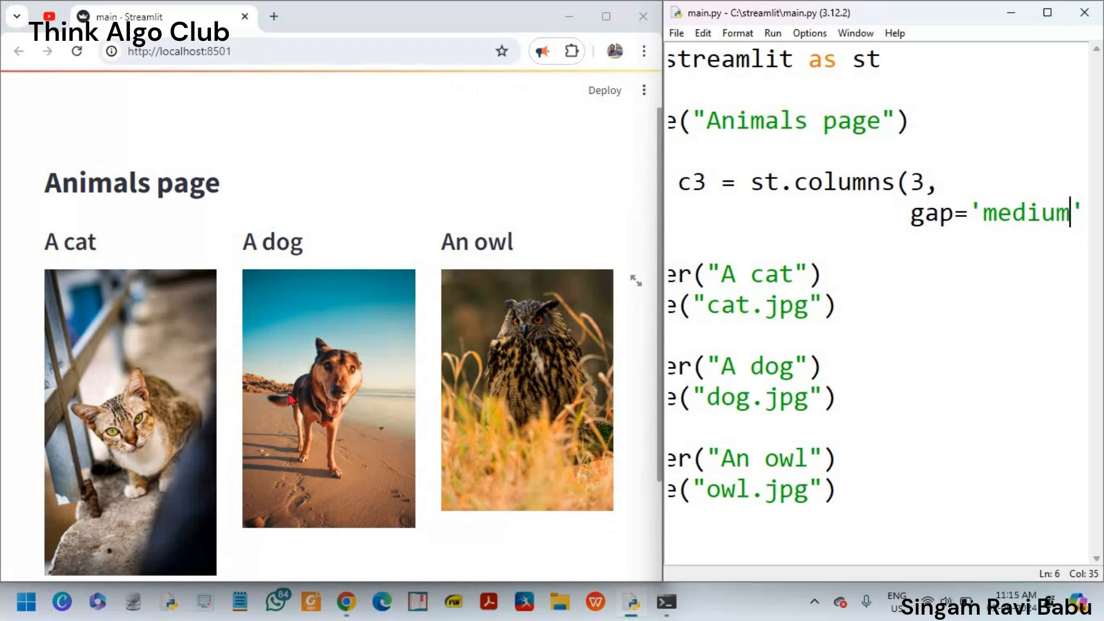
pyautogui.moveTo(1025, 221)
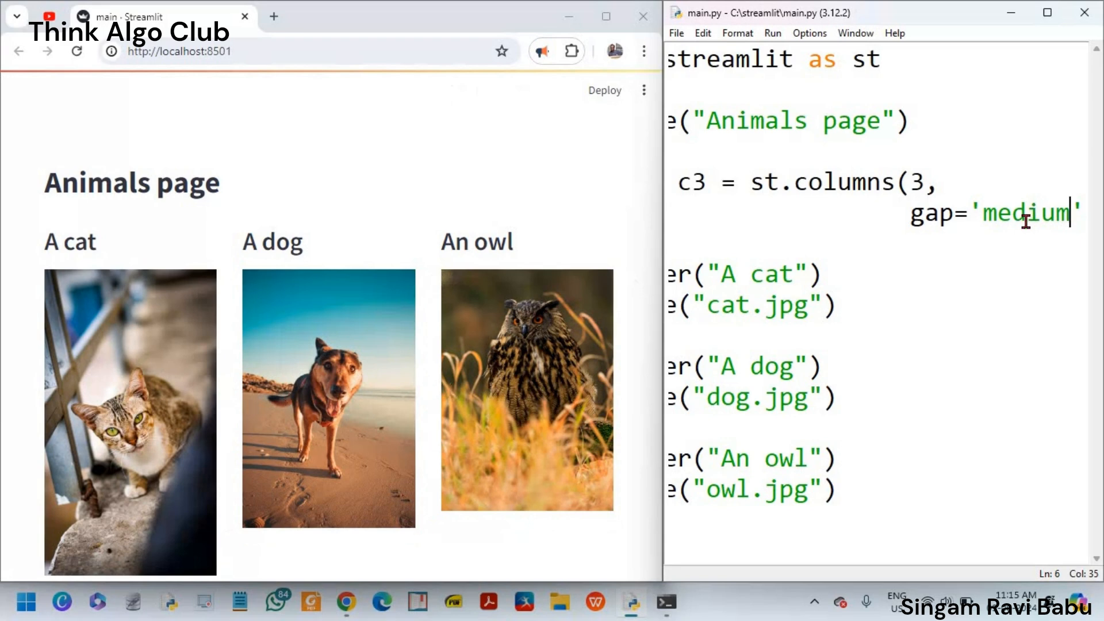
# Step: Change the columns gap value to 'large'
pyautogui.doubleClick(1024, 213)
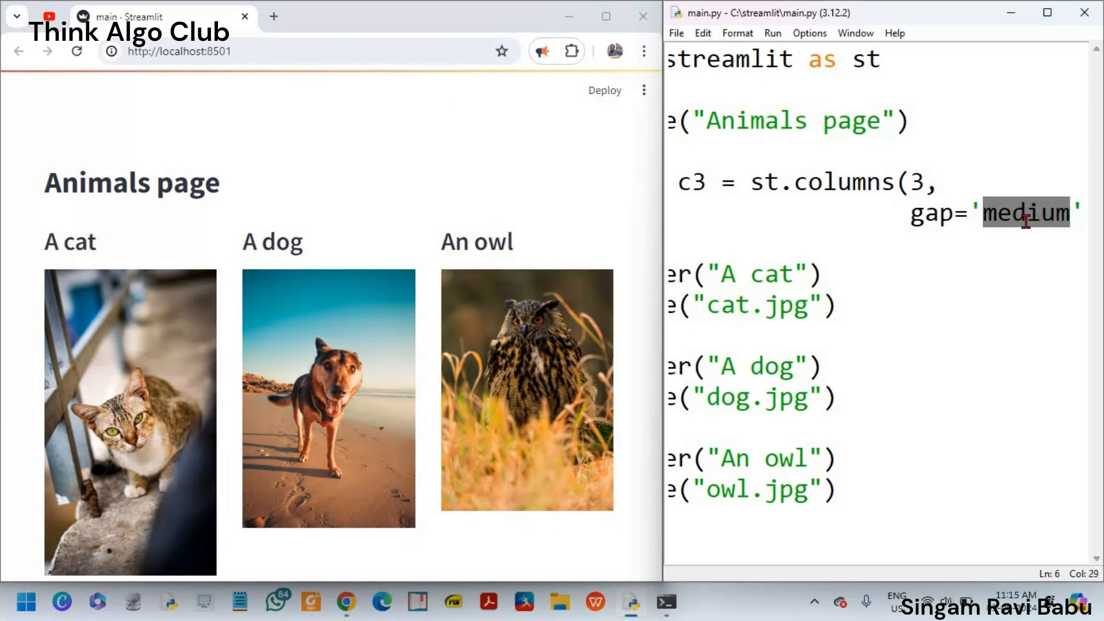
pyautogui.write('large')
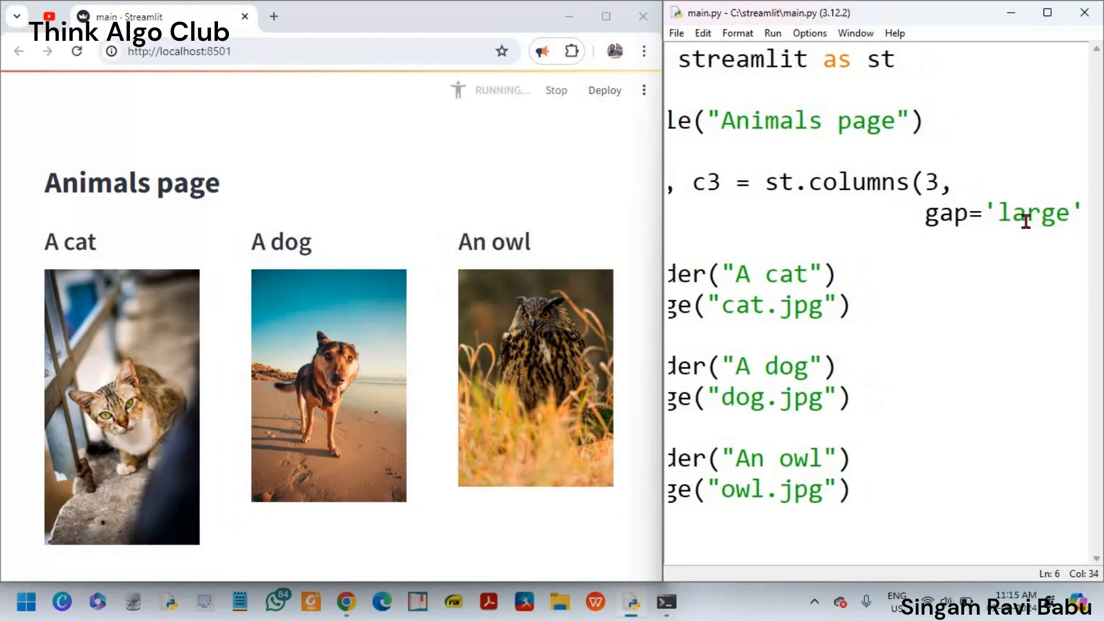
pyautogui.moveTo(212, 391)
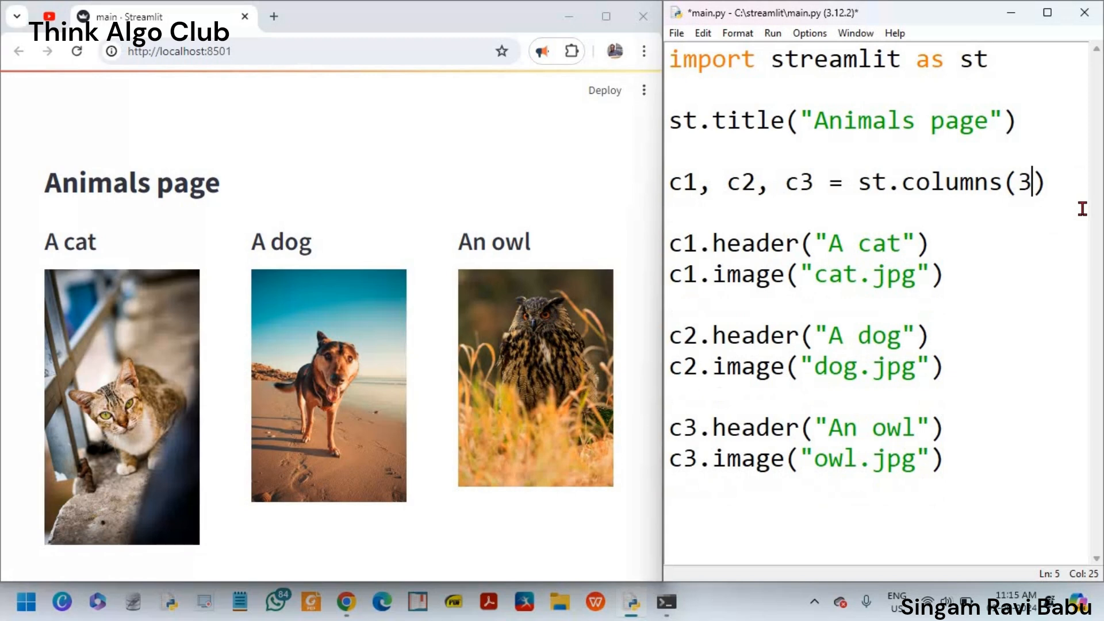
# Step: Save the script without the gap argument and start a new line below c3.image
pyautogui.press('ctrl+s')
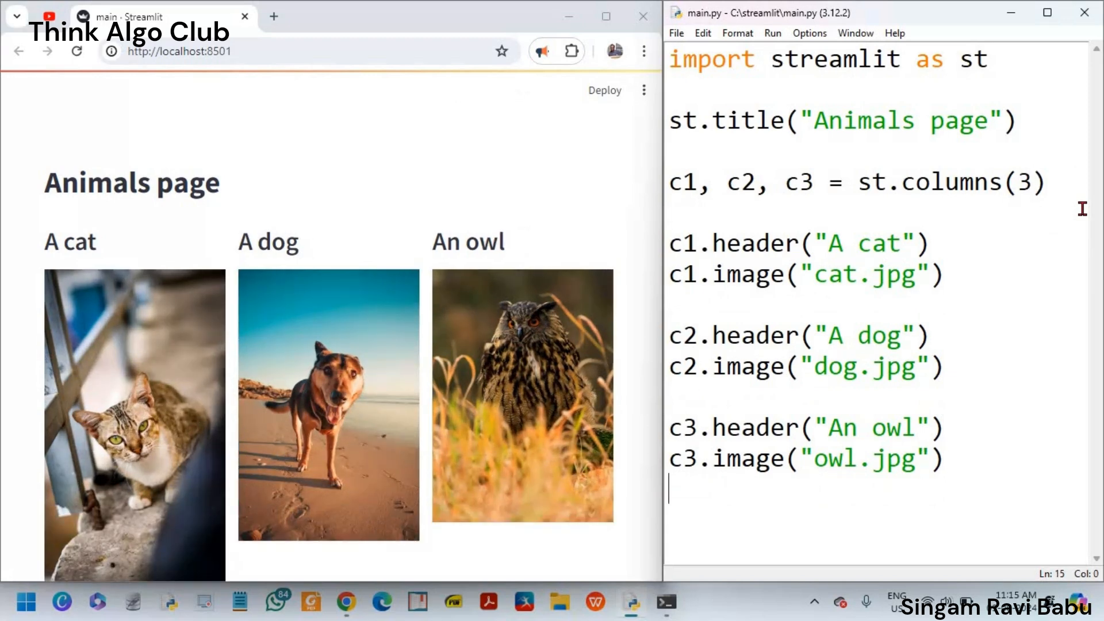
pyautogui.press('enter')
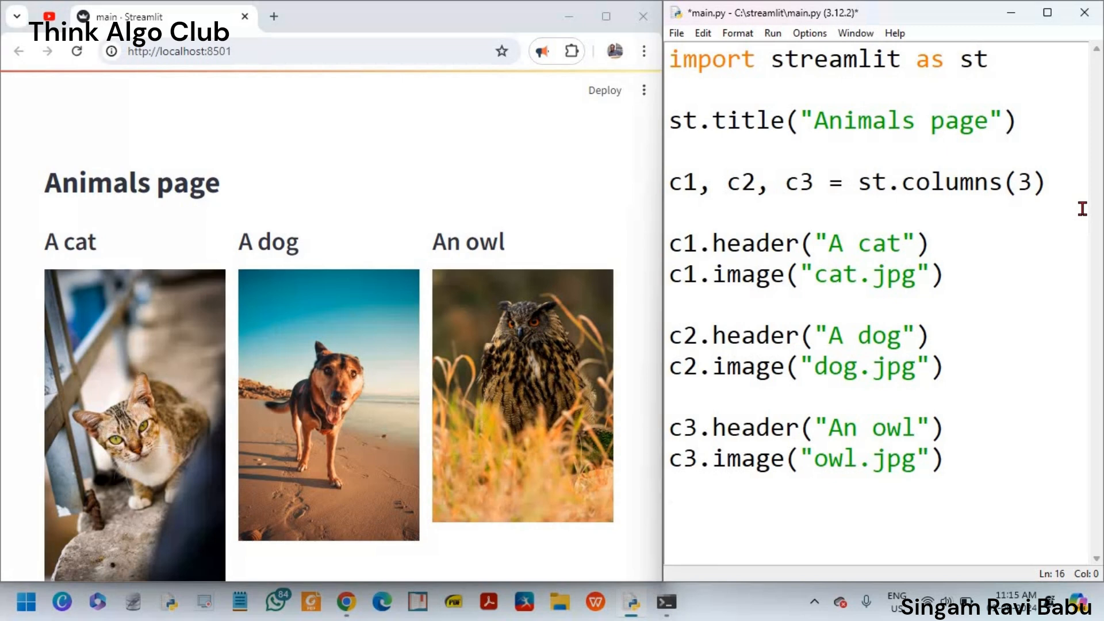
# Step: Add st.header("End of page") below the three columns
pyautogui.write('st.')
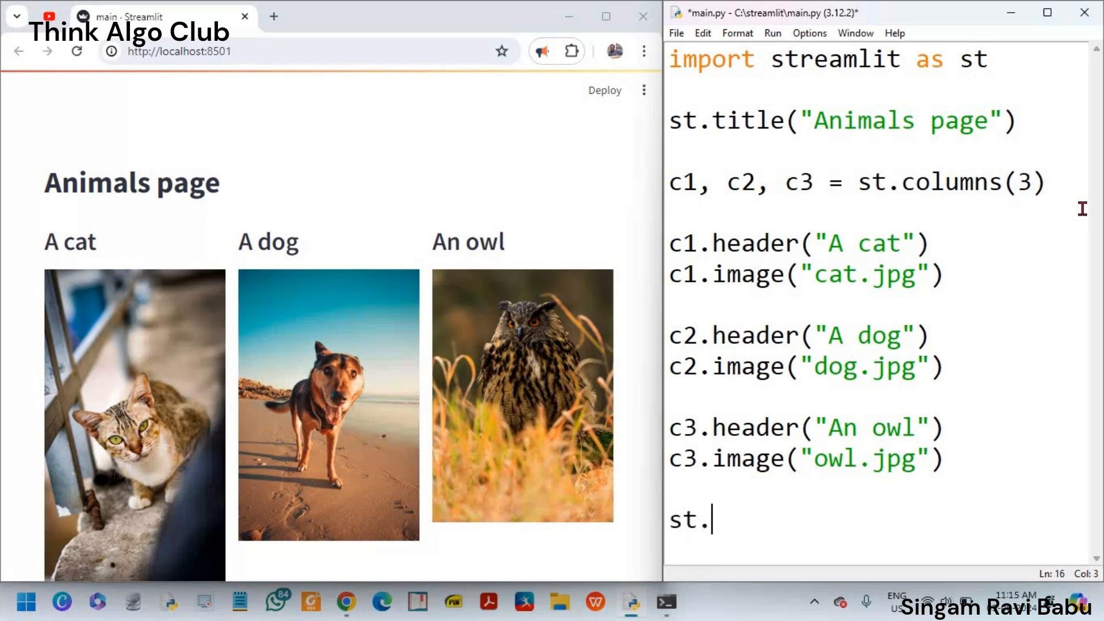
pyautogui.write('header("')
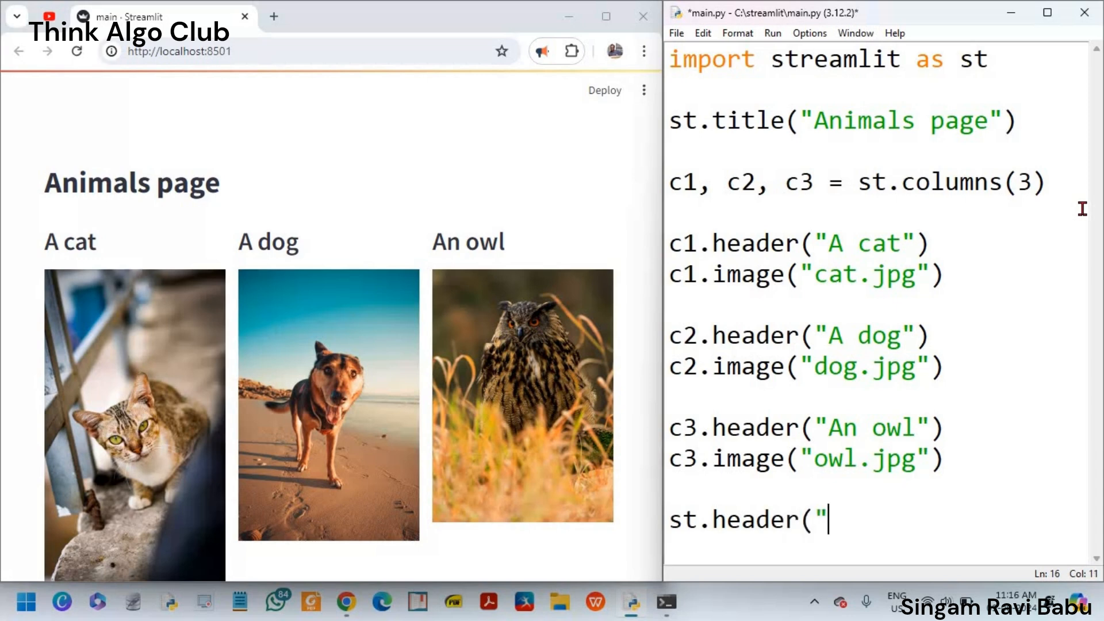
pyautogui.write('End')
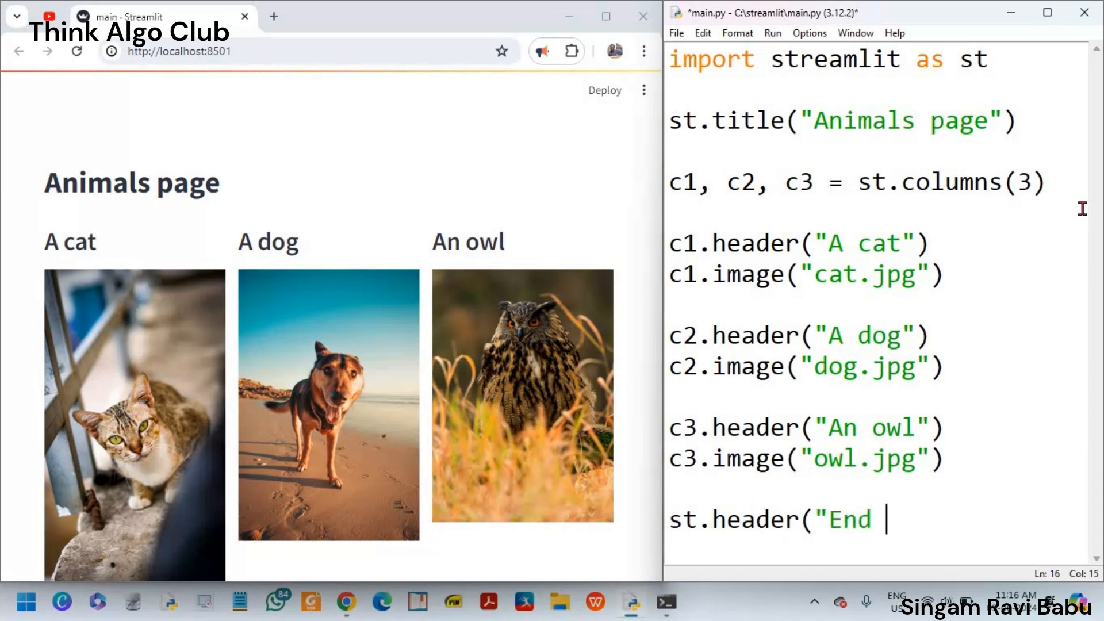
pyautogui.write('of page")')
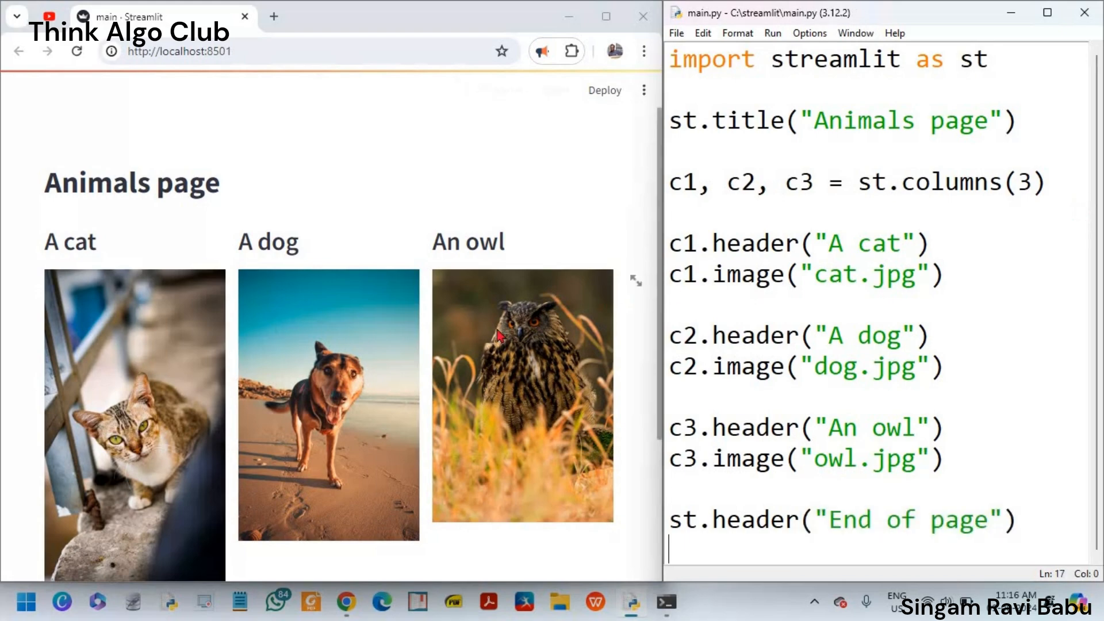
pyautogui.scroll(-3)
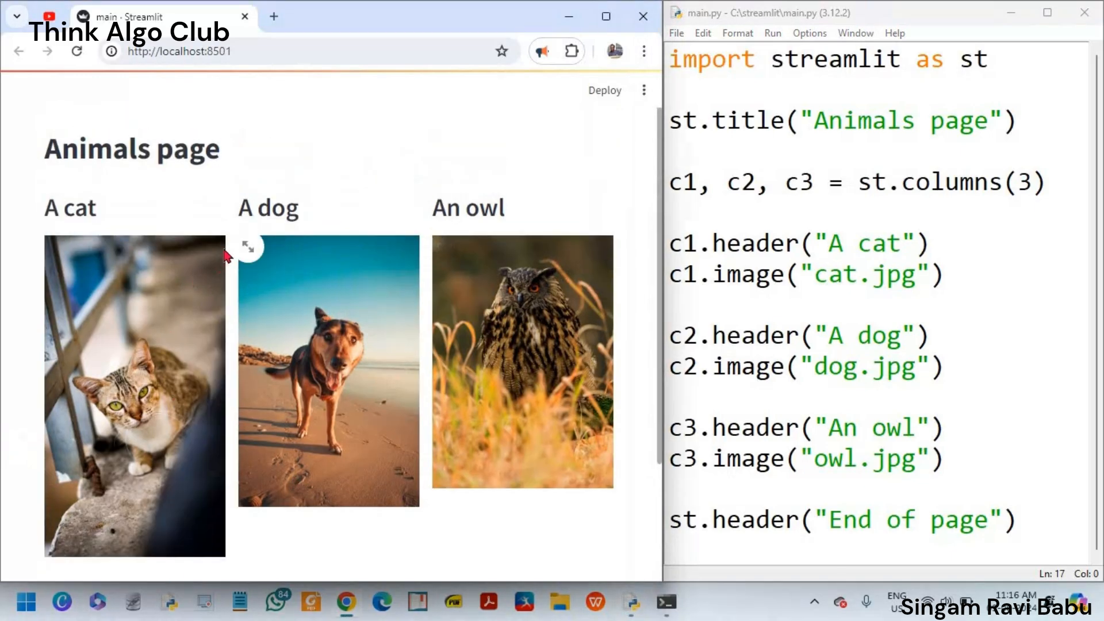
pyautogui.click(248, 246)
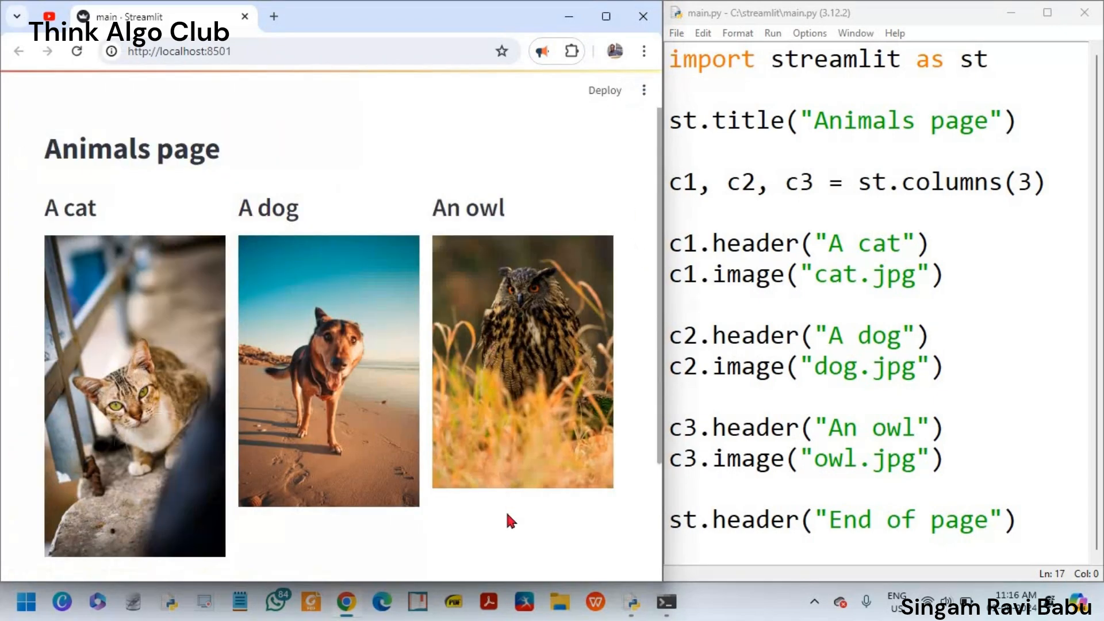
pyautogui.click(747, 545)
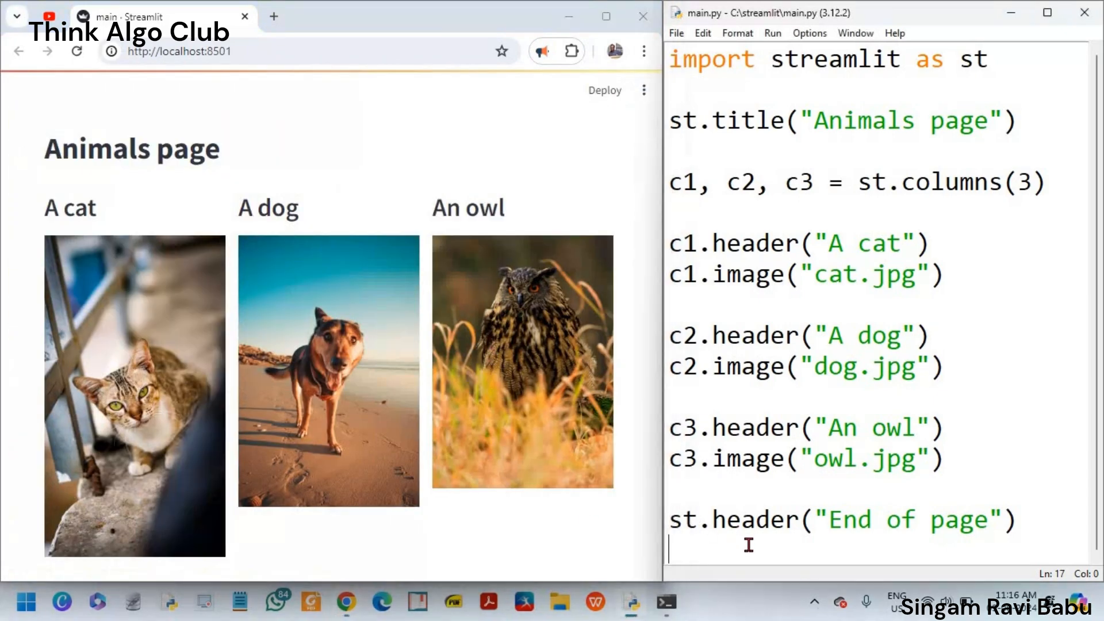